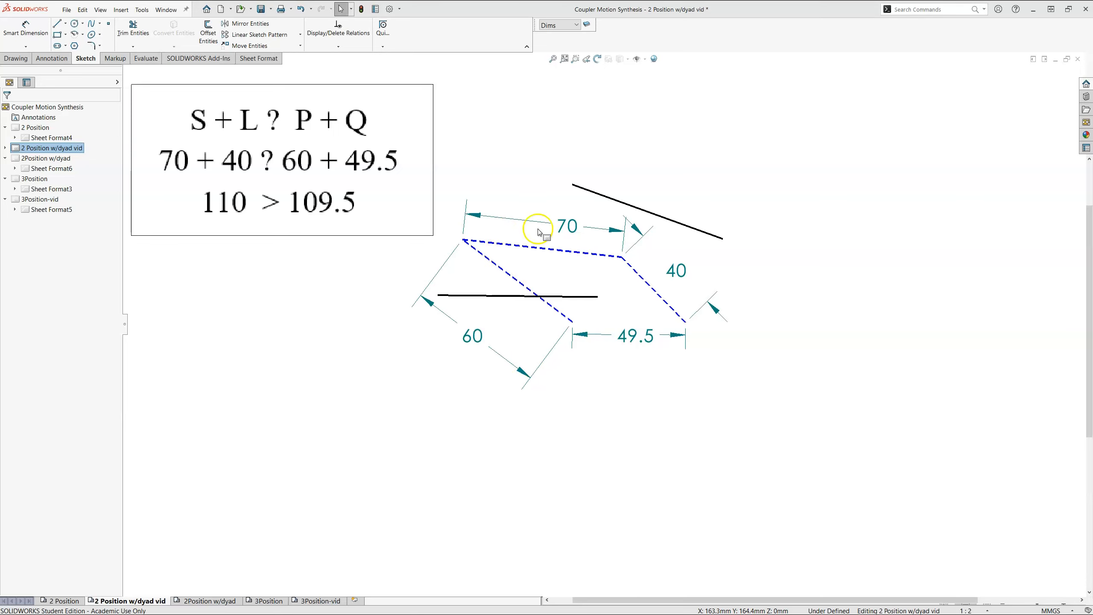
pyautogui.moveTo(679, 271)
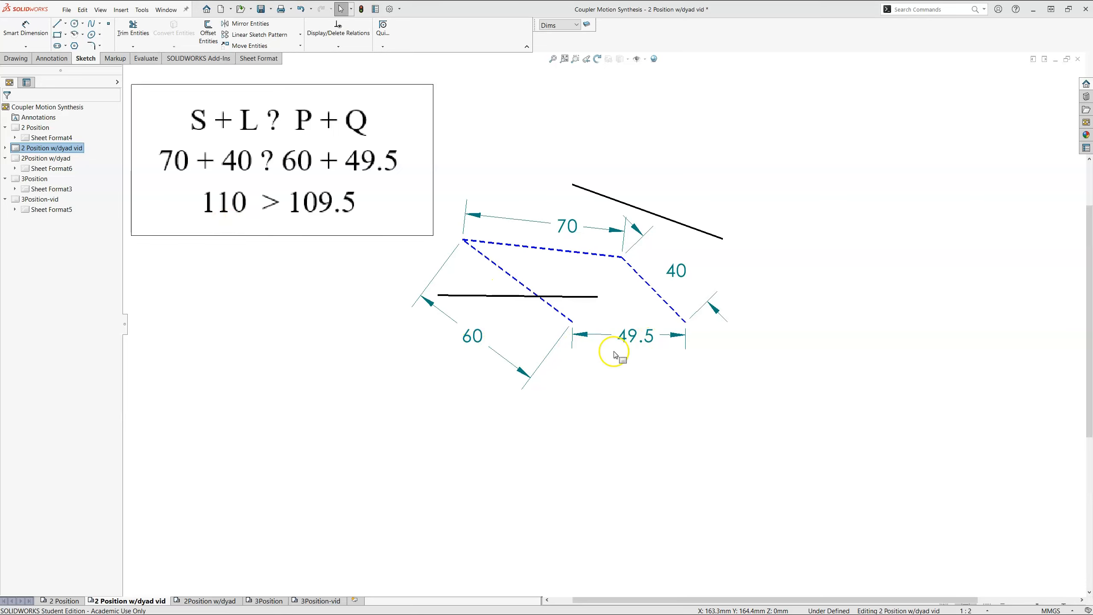
pyautogui.moveTo(256, 178)
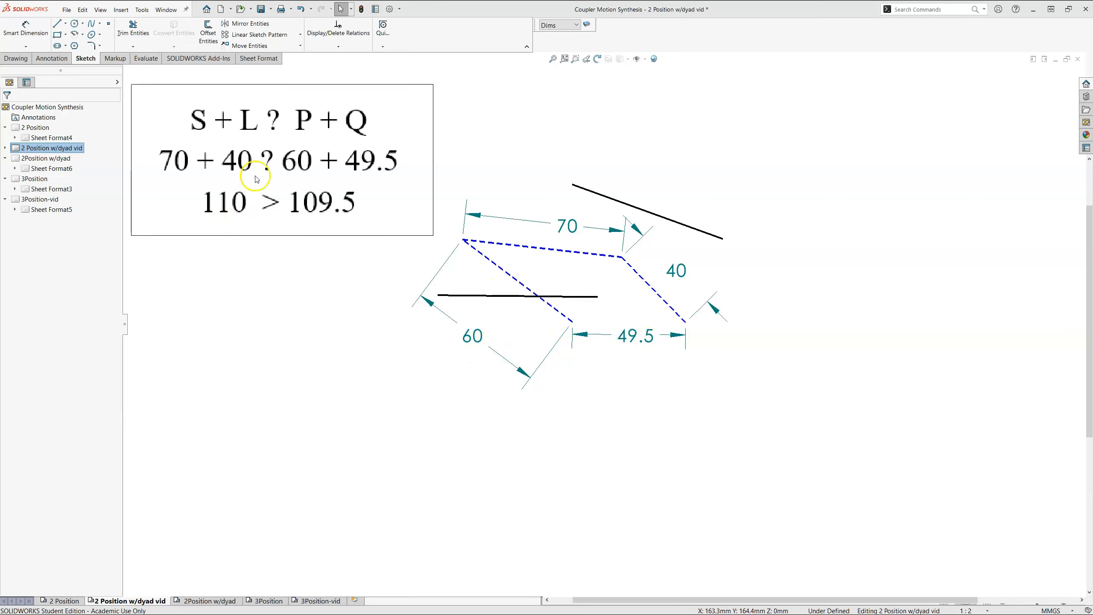
pyautogui.moveTo(269, 217)
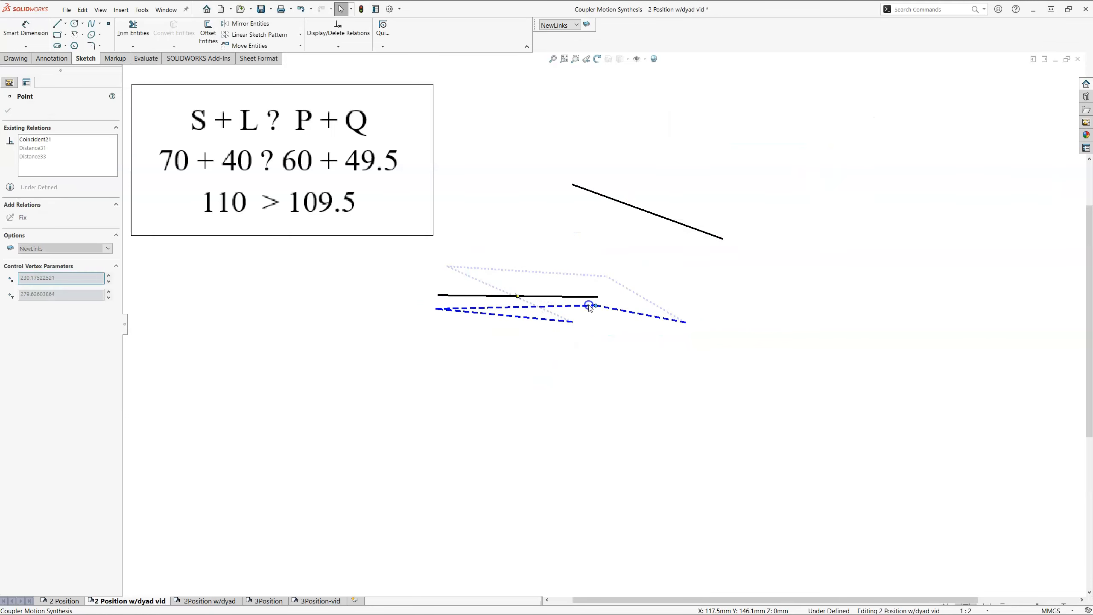
# Drag the coupler–rocker joint to fold the linkage and bring it toward a flattened position
pyautogui.moveTo(589, 305); pyautogui.dragTo(589, 340)
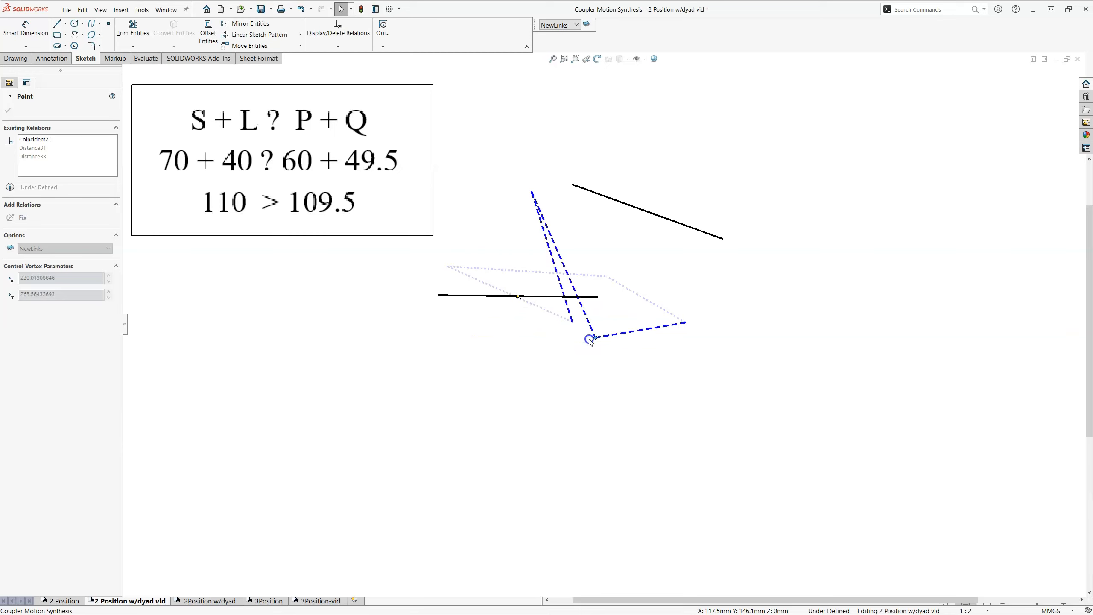
pyautogui.moveTo(590, 340); pyautogui.dragTo(587, 330)
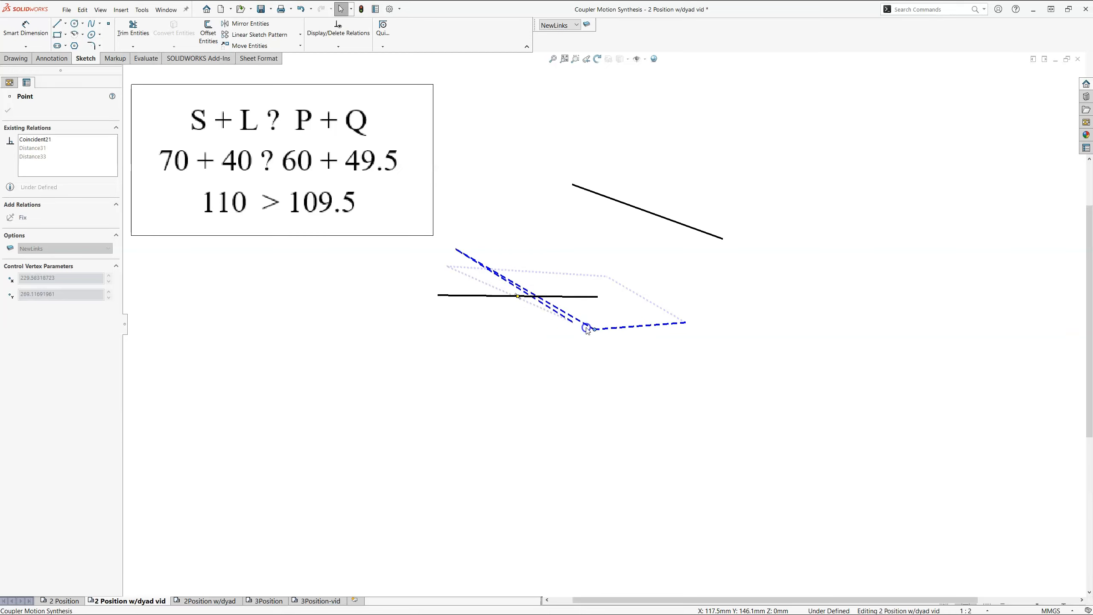
pyautogui.moveTo(587, 328); pyautogui.dragTo(705, 382)
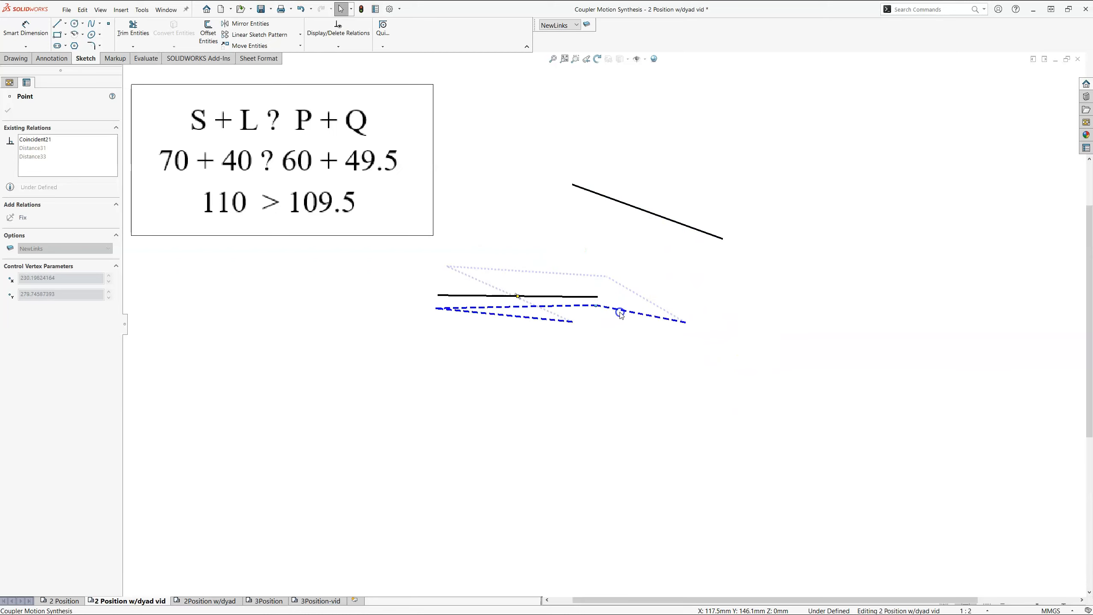
pyautogui.moveTo(618, 313); pyautogui.dragTo(610, 325)
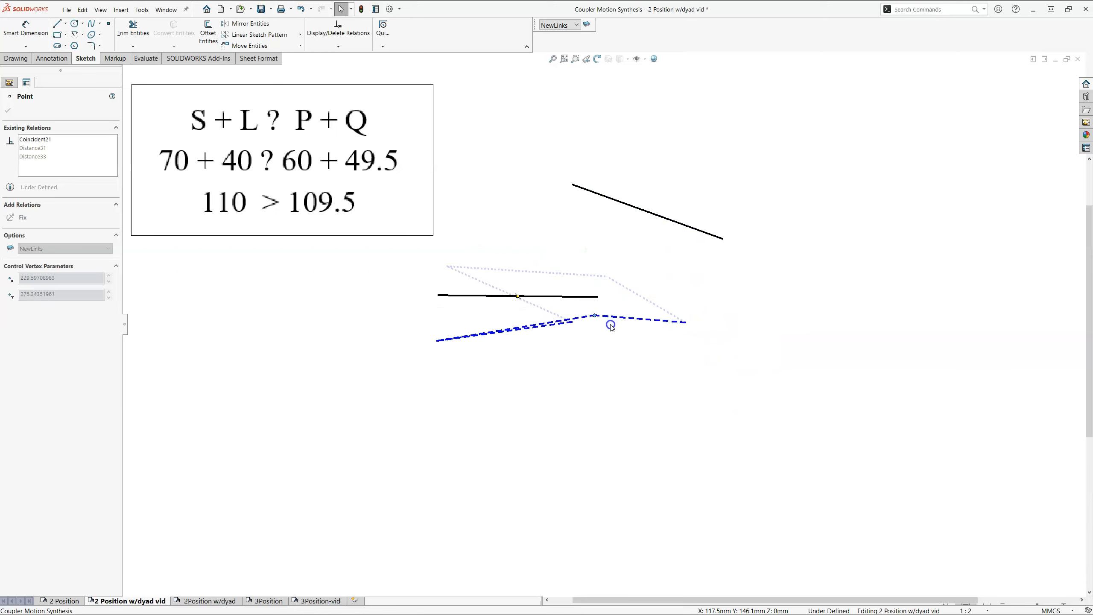
pyautogui.moveTo(610, 326); pyautogui.dragTo(610, 316)
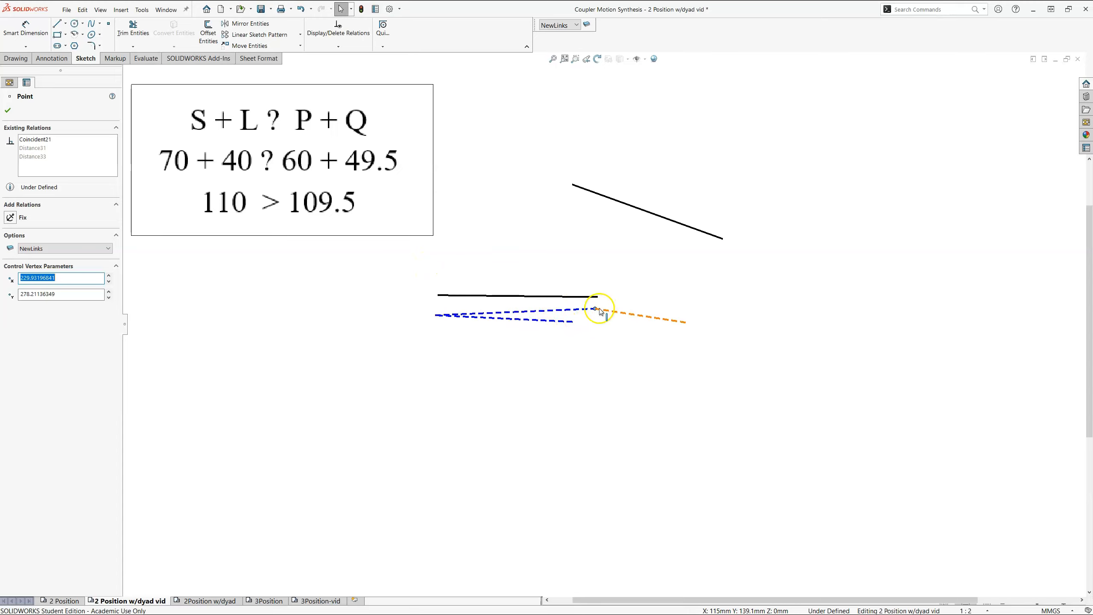
# Raise the coupler joint and swing it toward the ground link to check the travel range
pyautogui.moveTo(598, 309); pyautogui.dragTo(606, 294)
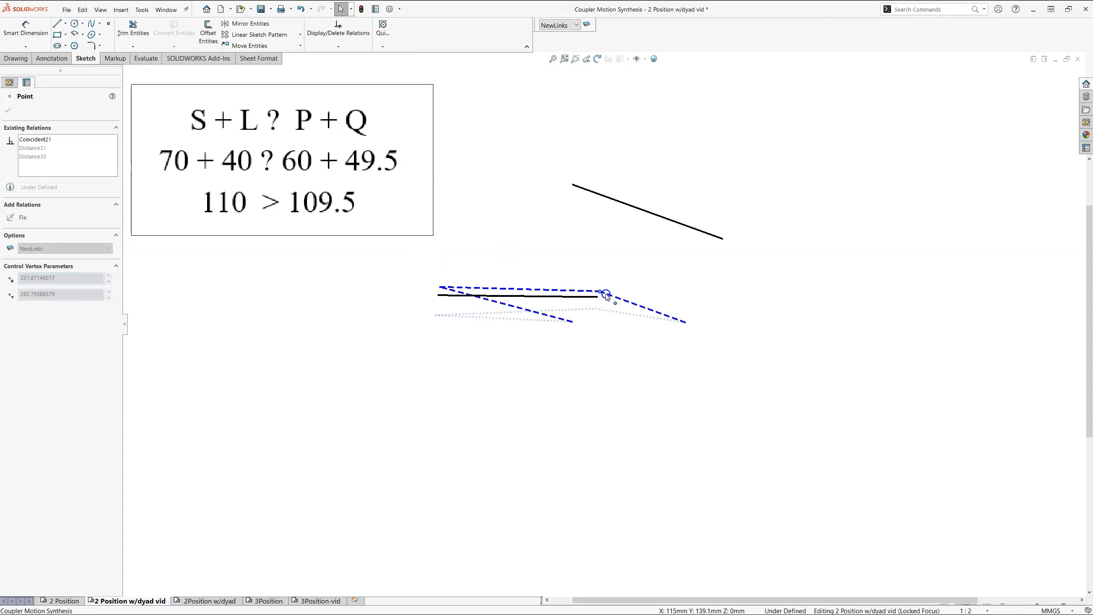
pyautogui.moveTo(606, 293); pyautogui.dragTo(624, 293)
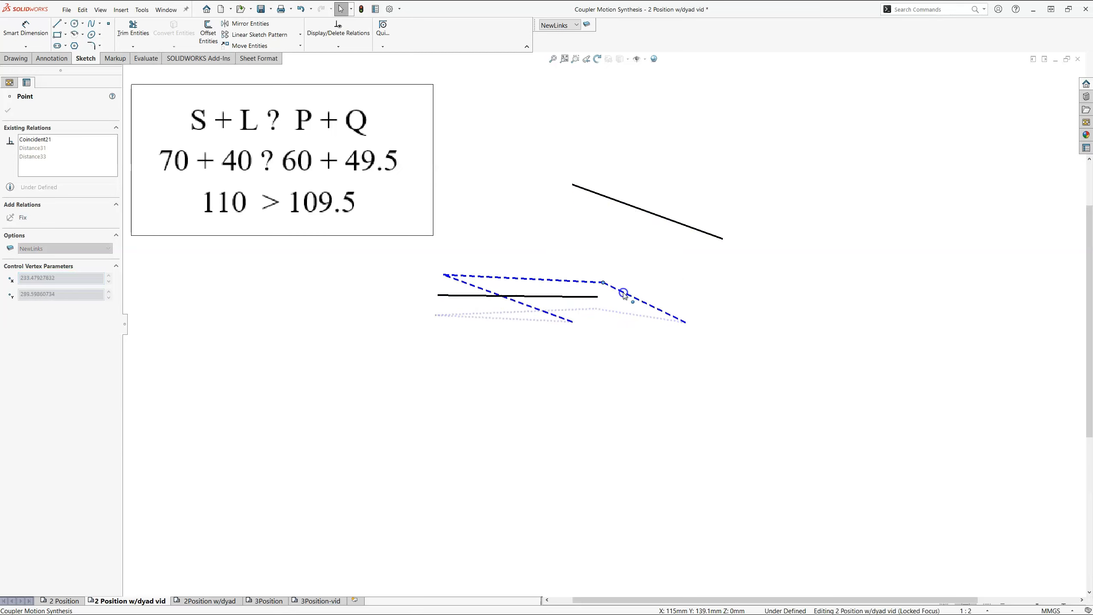
pyautogui.moveTo(623, 293); pyautogui.dragTo(613, 302)
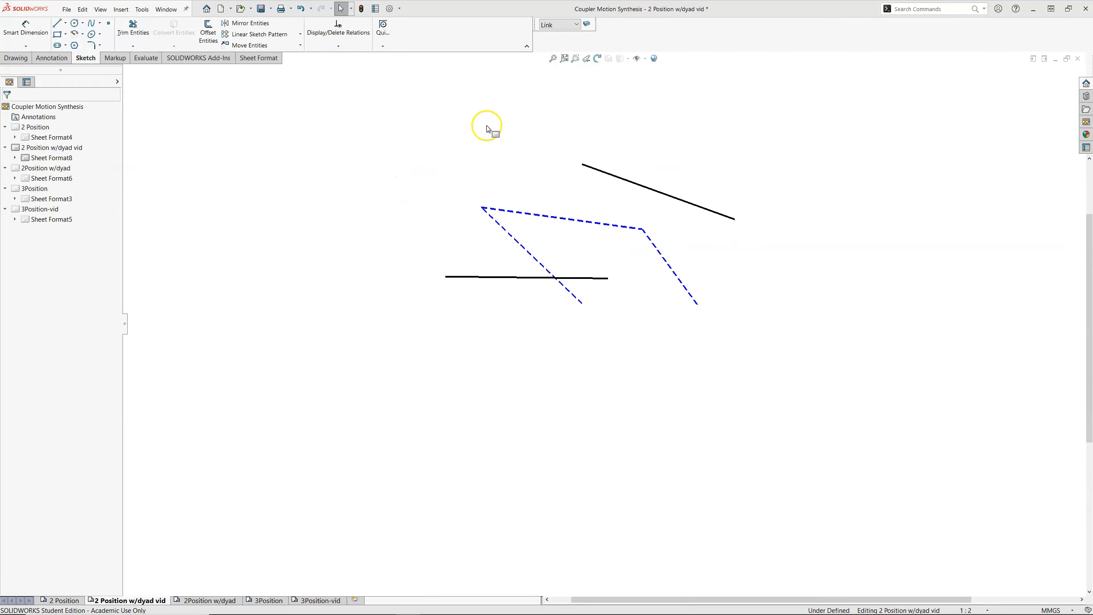
pyautogui.moveTo(724, 265)
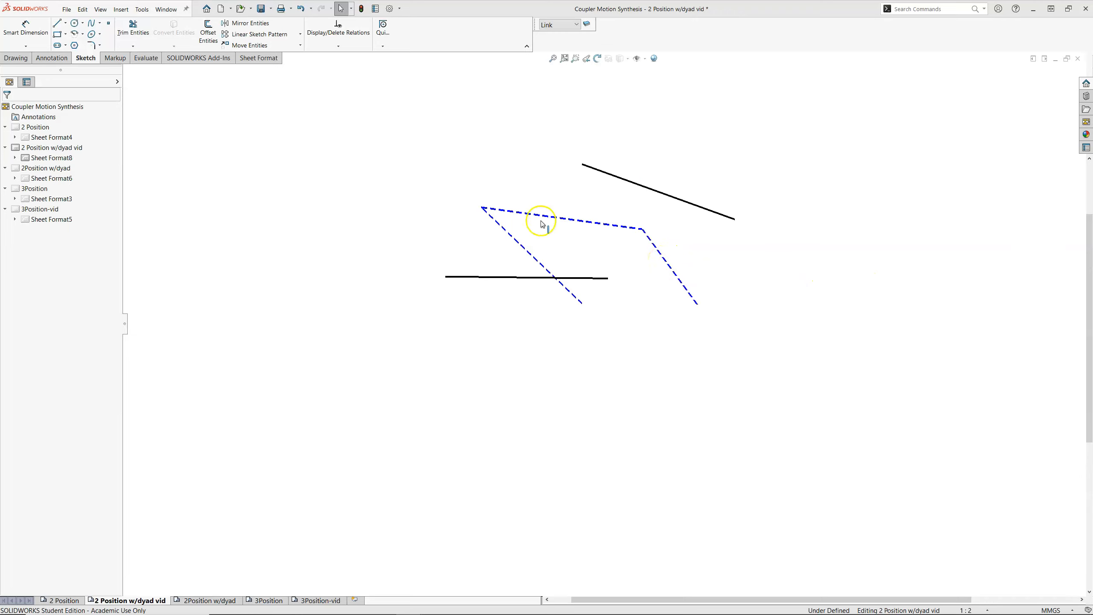
pyautogui.moveTo(655, 302)
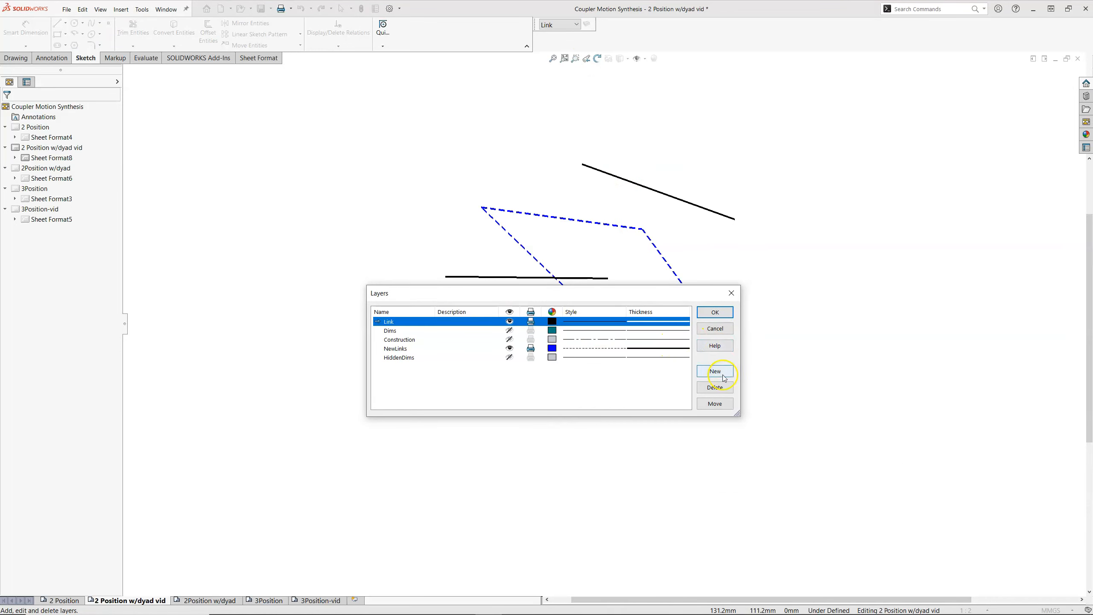
# Add the Dyad layer with red colour, Dashed style and thick thickness, then start another layer
pyautogui.click(714, 369)
pyautogui.write('Dyad')
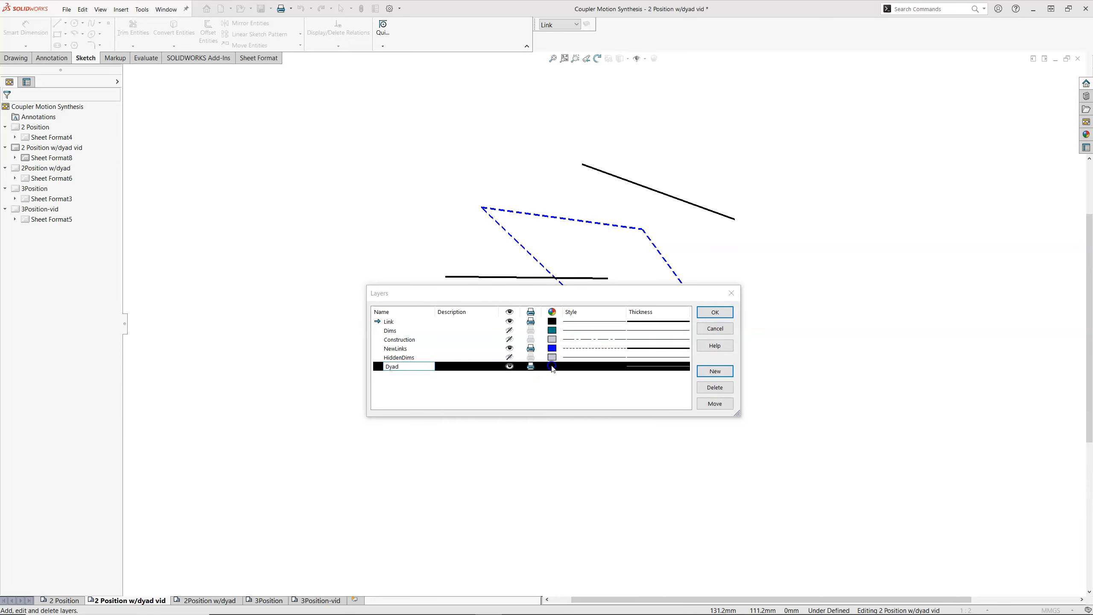
pyautogui.click(551, 366)
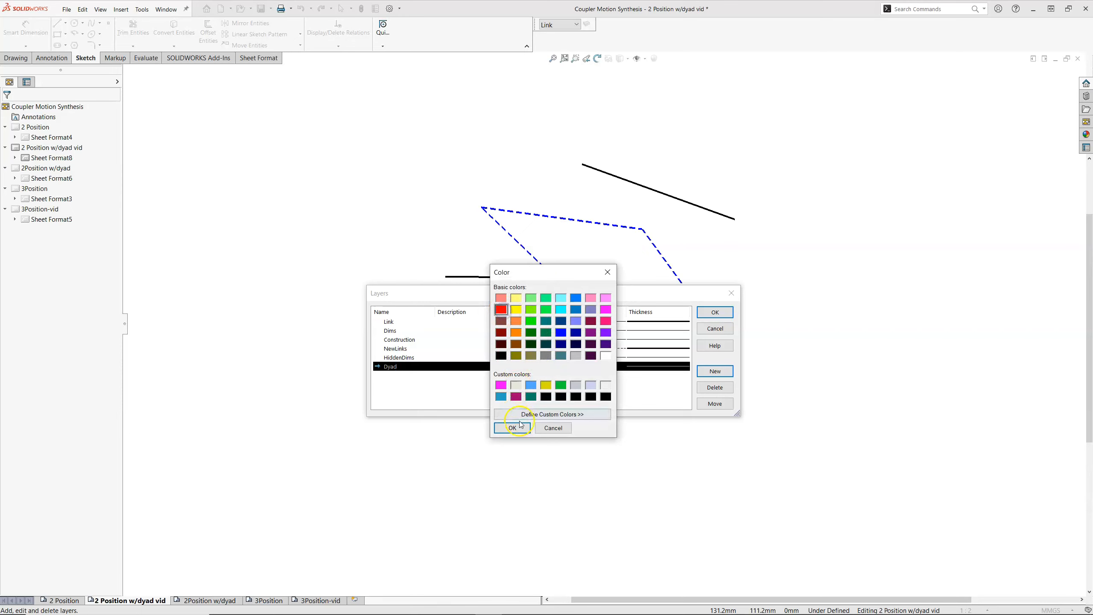
pyautogui.click(514, 427)
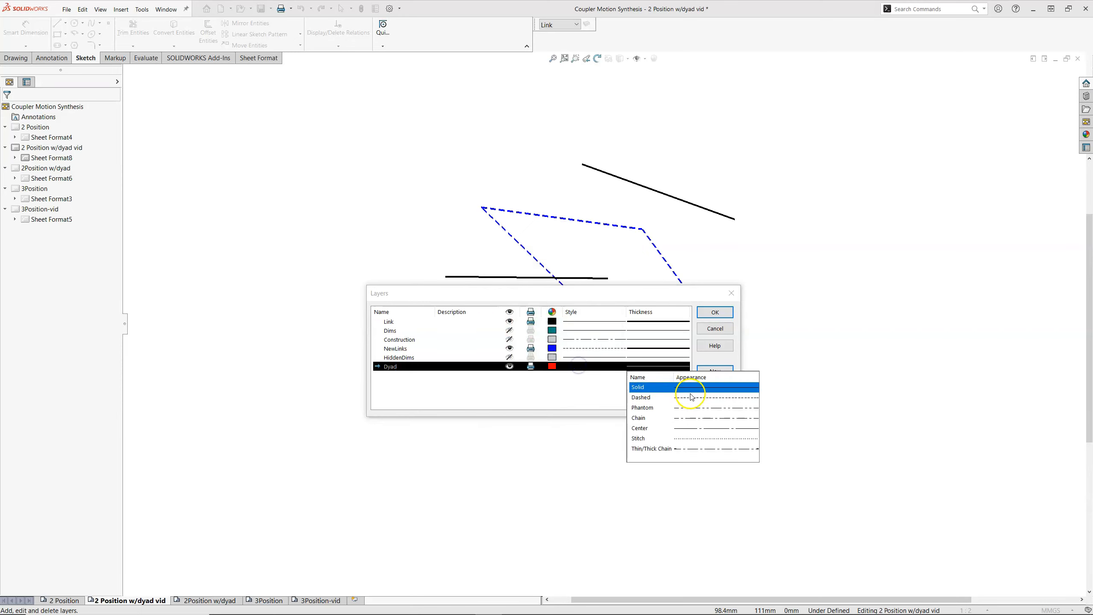
pyautogui.click(655, 367)
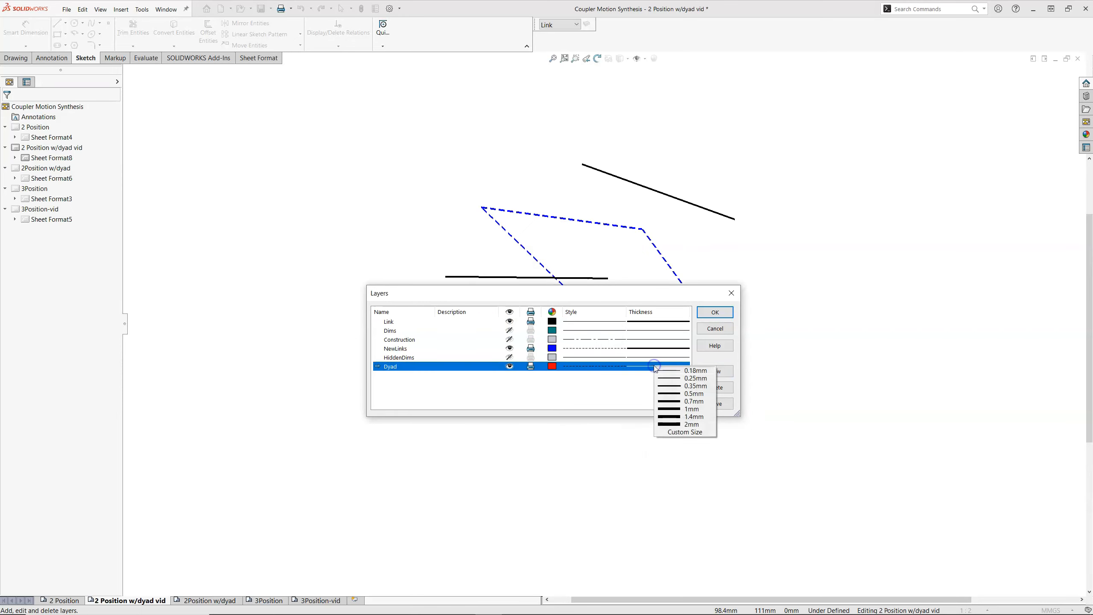
pyautogui.click(690, 385)
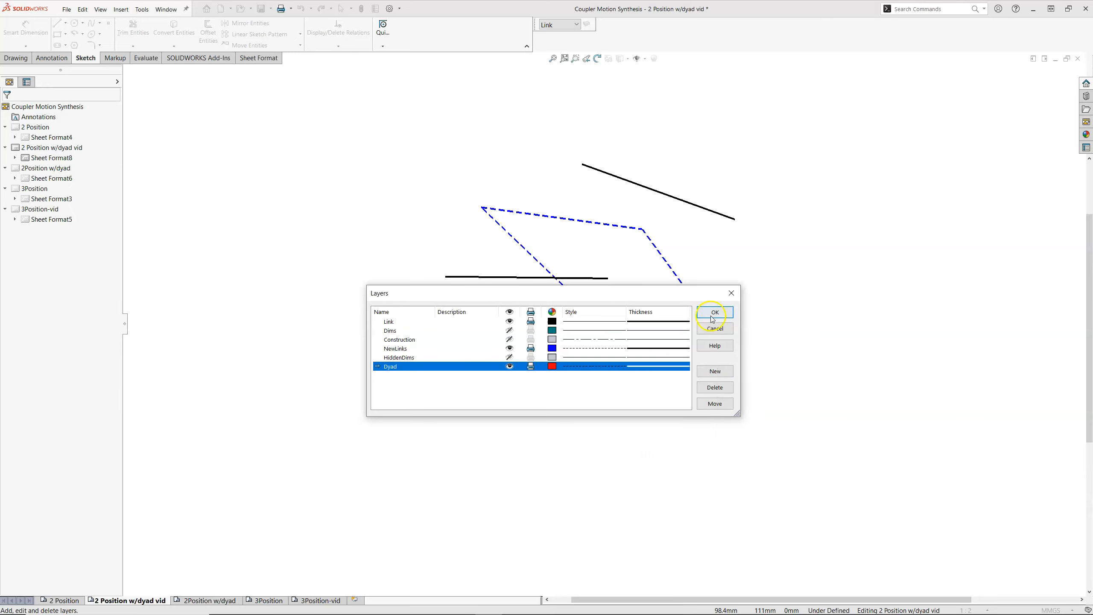
pyautogui.click(714, 370)
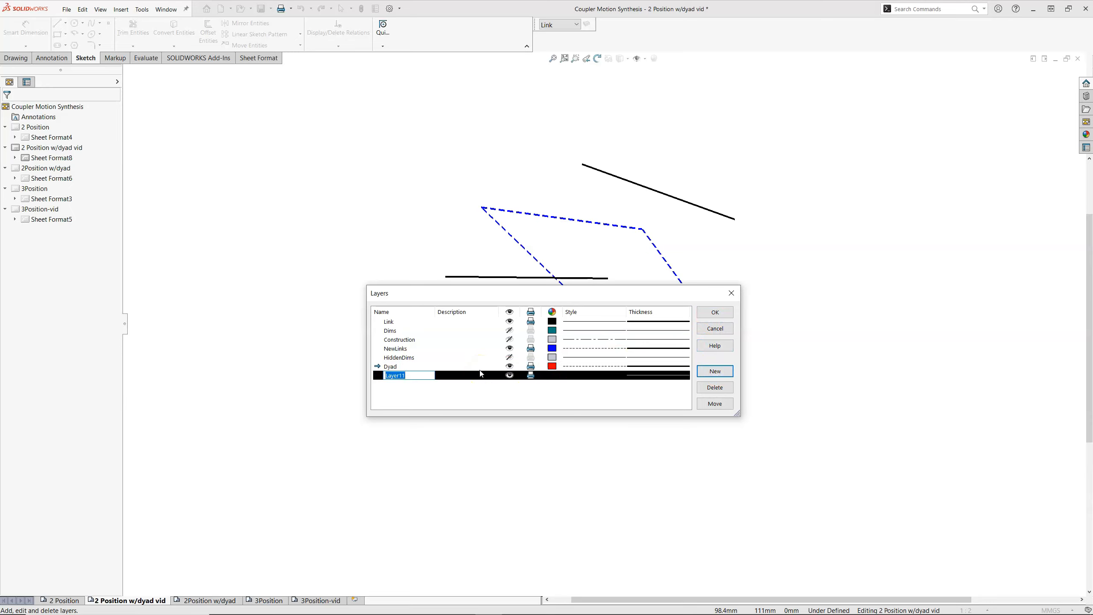
# Name the new layer DyadDims, give it a light blue colour, and start another layer
pyautogui.write('DyadD')
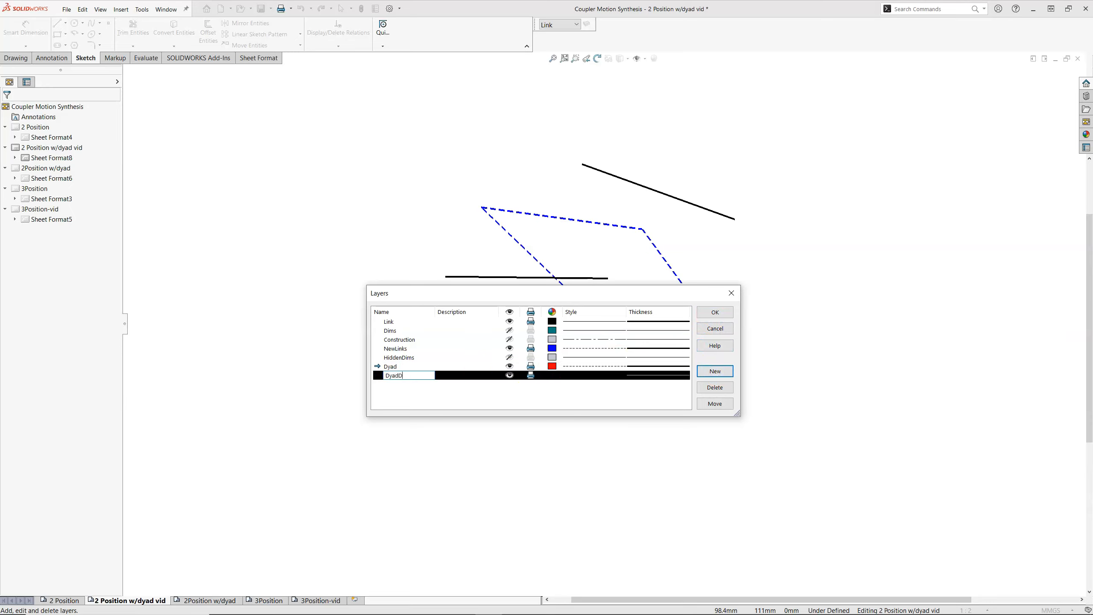
pyautogui.write('ims')
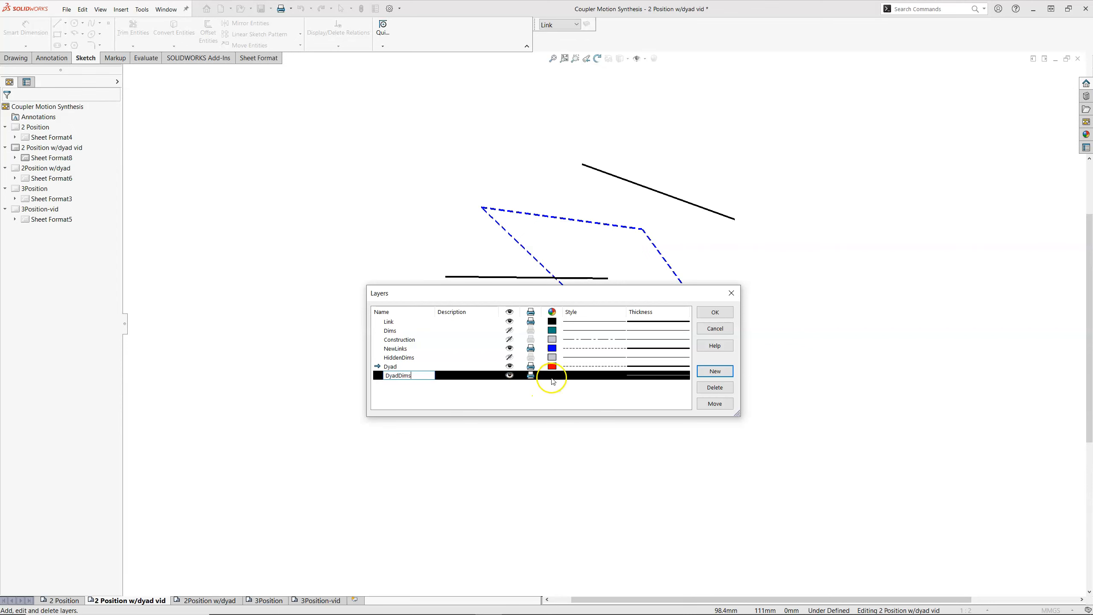
pyautogui.click(551, 367)
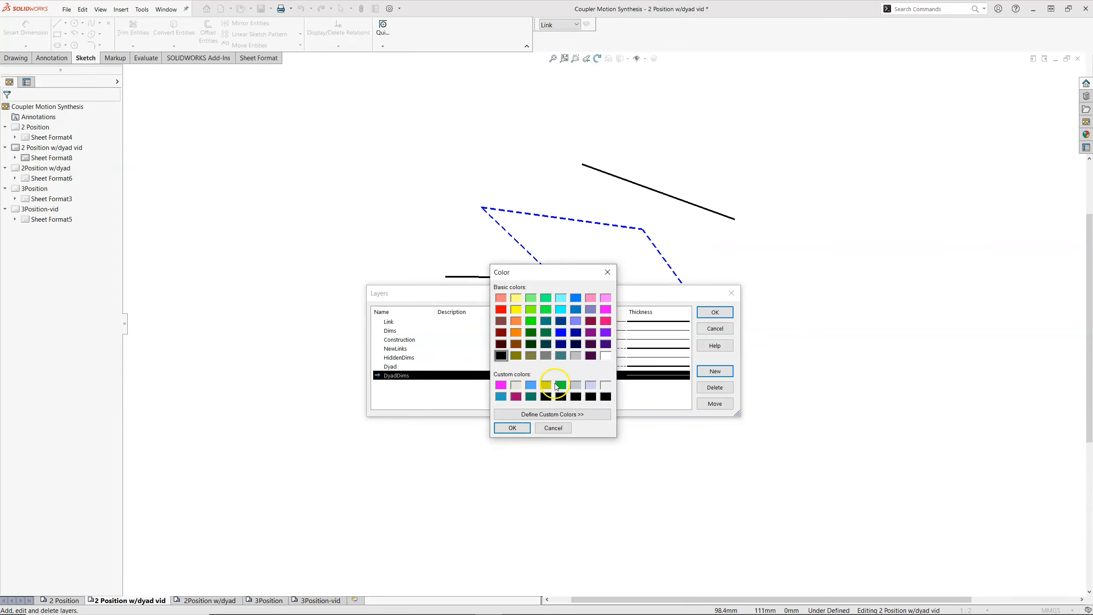
pyautogui.click(531, 385)
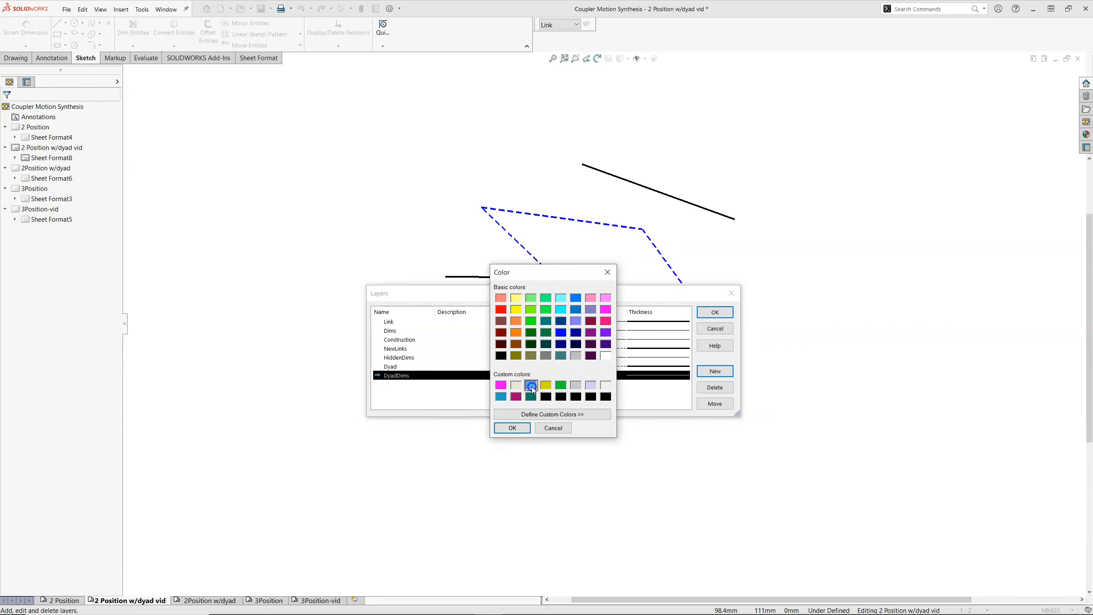
pyautogui.click(511, 427)
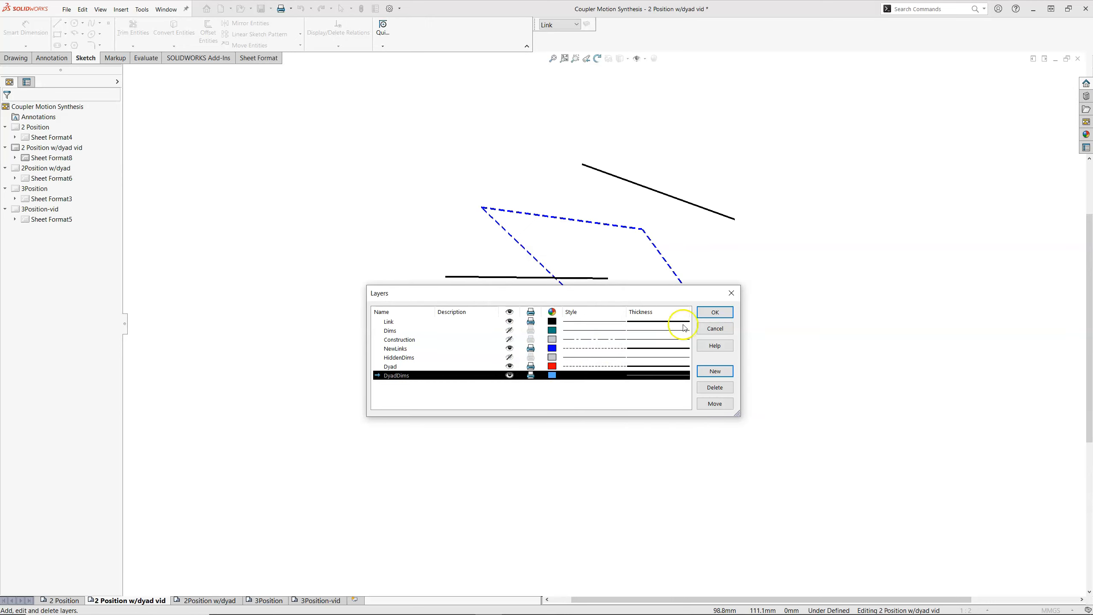
pyautogui.click(714, 371)
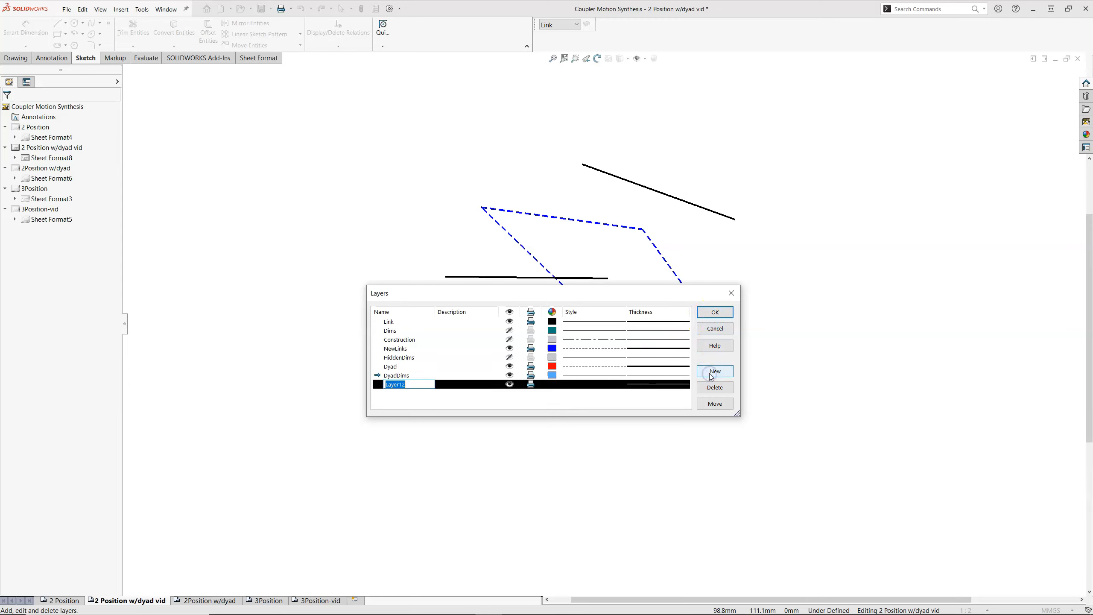
# Name the new layer DyadConst with a light blue colour and Chain line style
pyautogui.write('DyadConst')
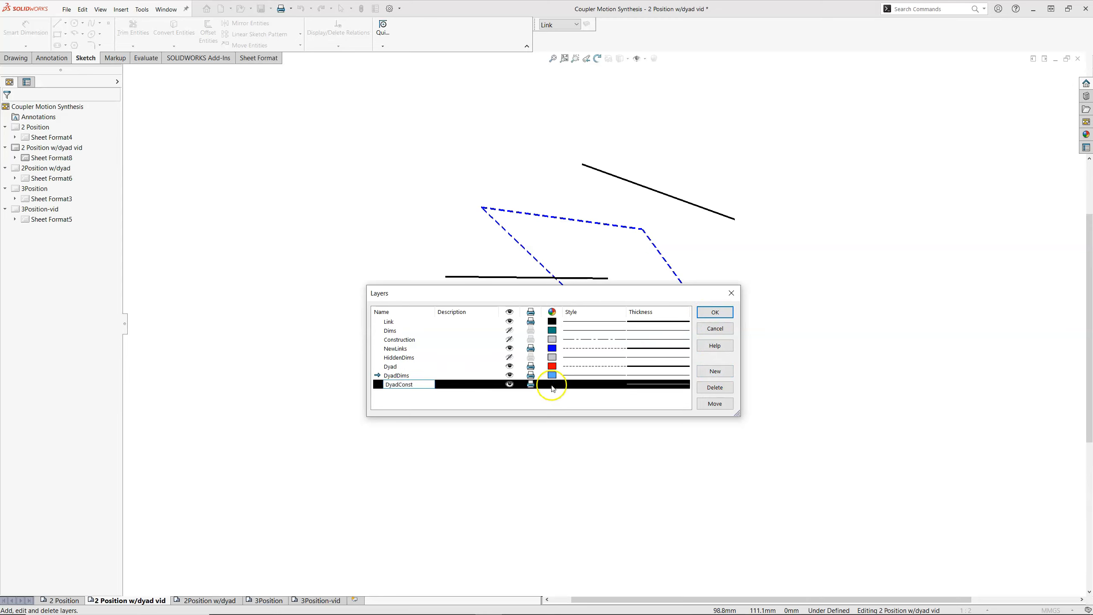
pyautogui.click(552, 376)
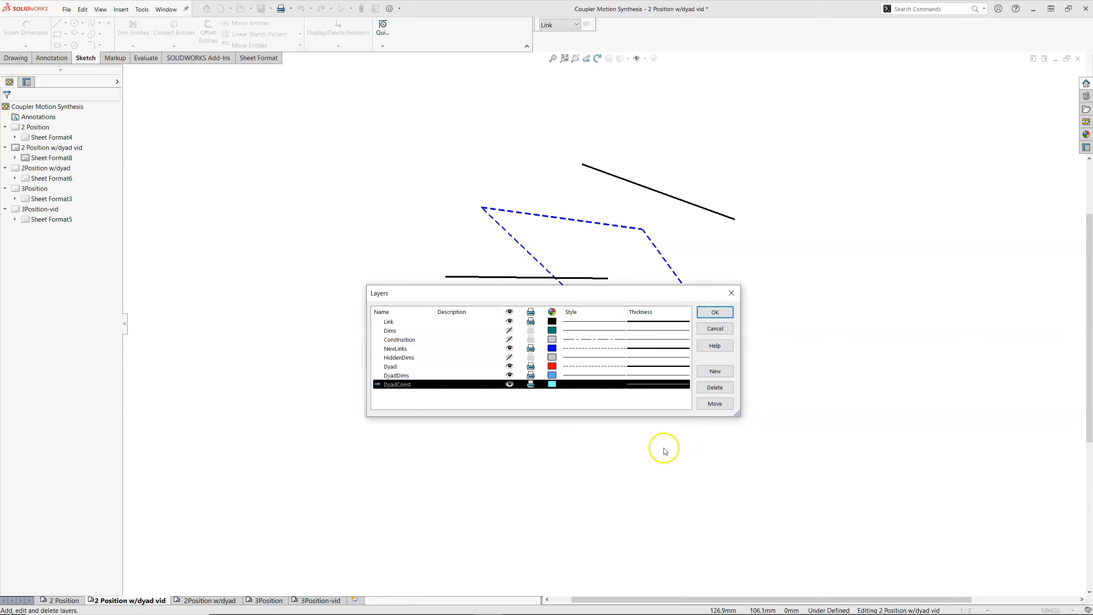
pyautogui.click(593, 340)
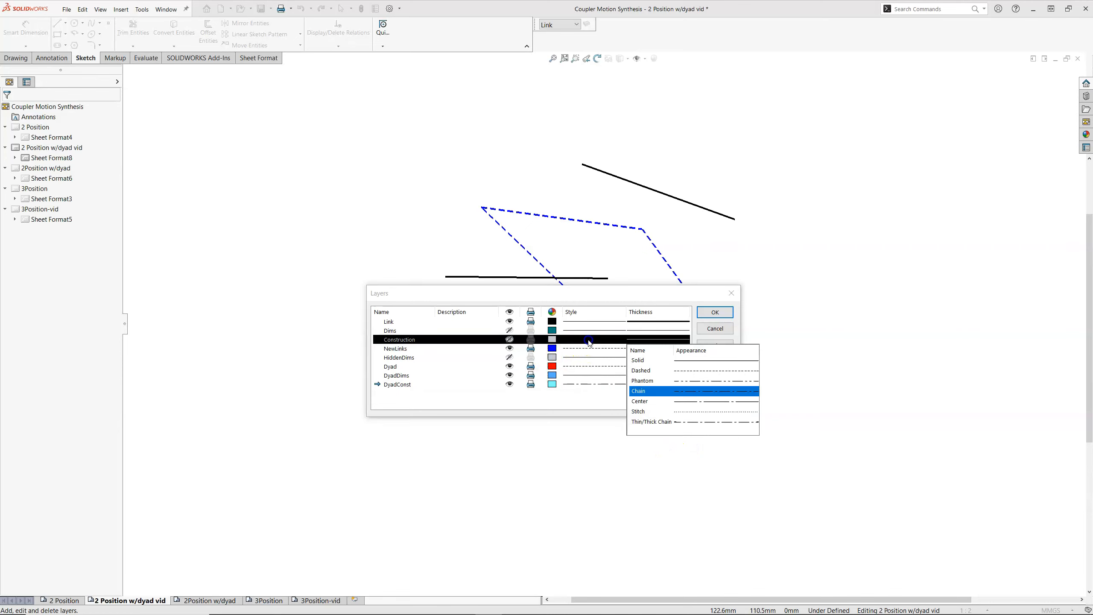
pyautogui.click(714, 312)
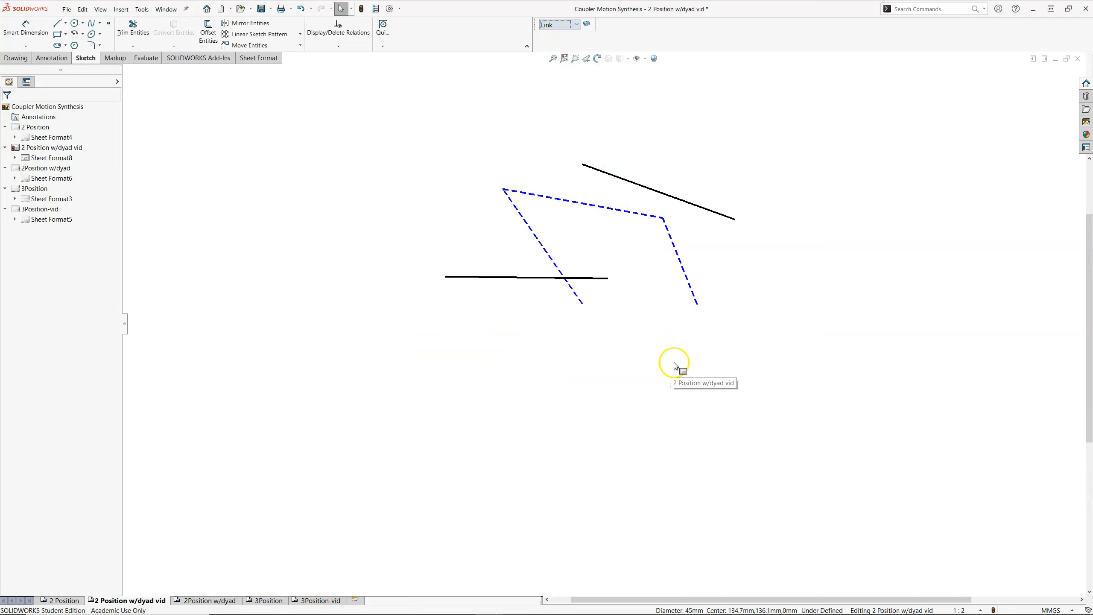
pyautogui.moveTo(697, 306)
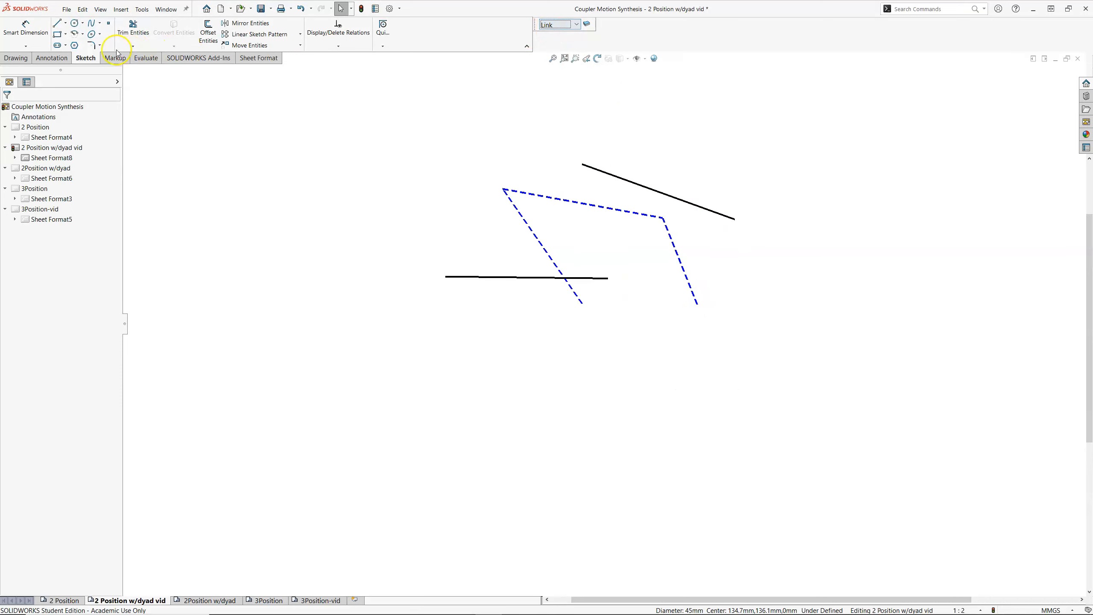
# Draw two lines from the ground link's end to the dashed lower joint and up to the upper line's end
pyautogui.click(59, 23)
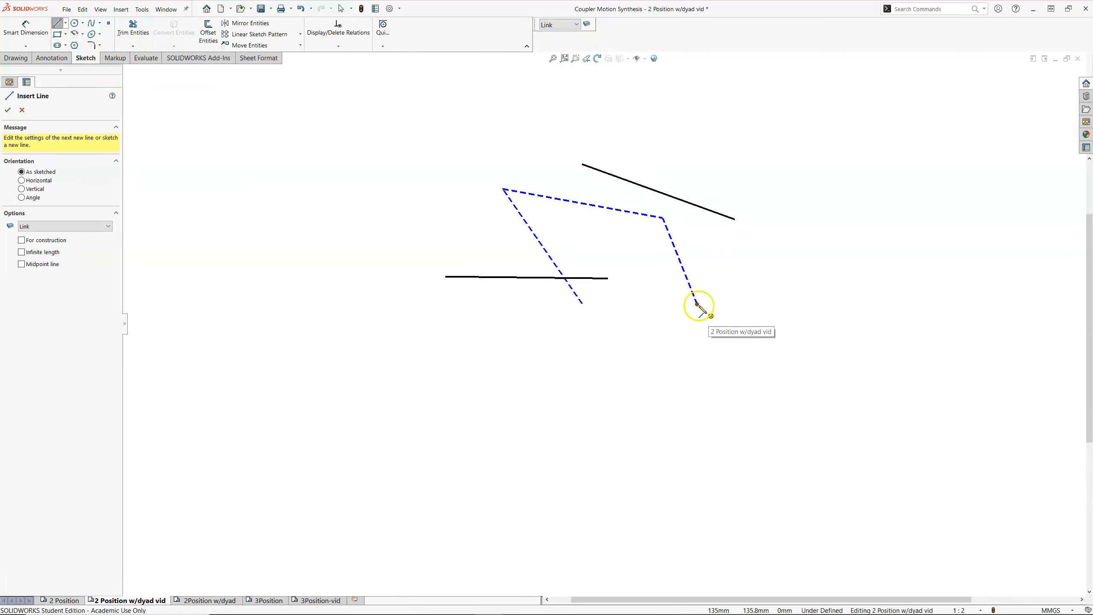
pyautogui.moveTo(701, 301); pyautogui.dragTo(608, 279)
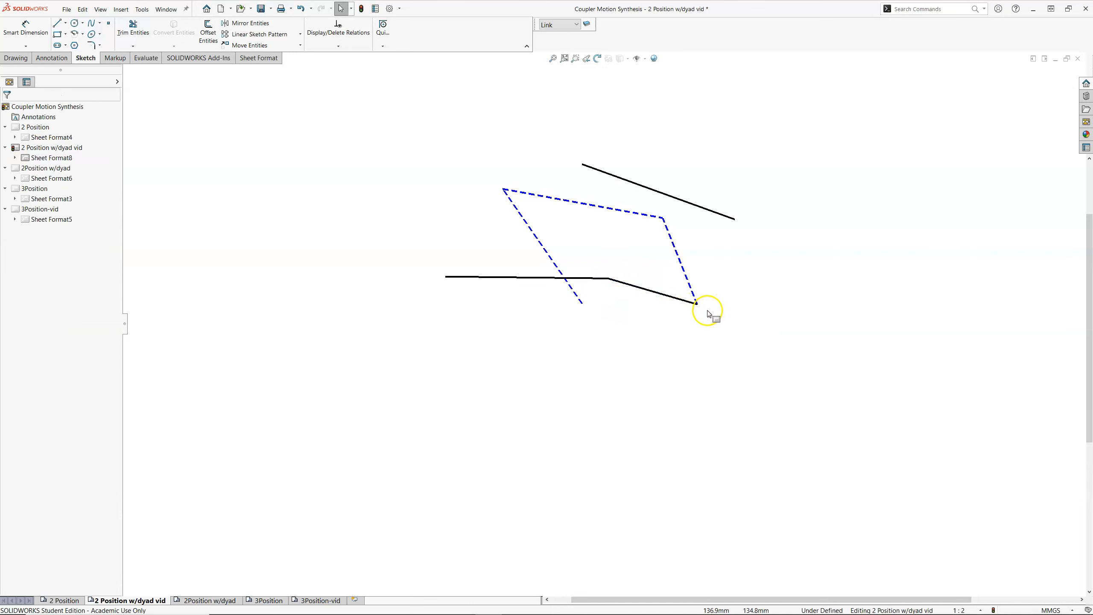
pyautogui.click(58, 23)
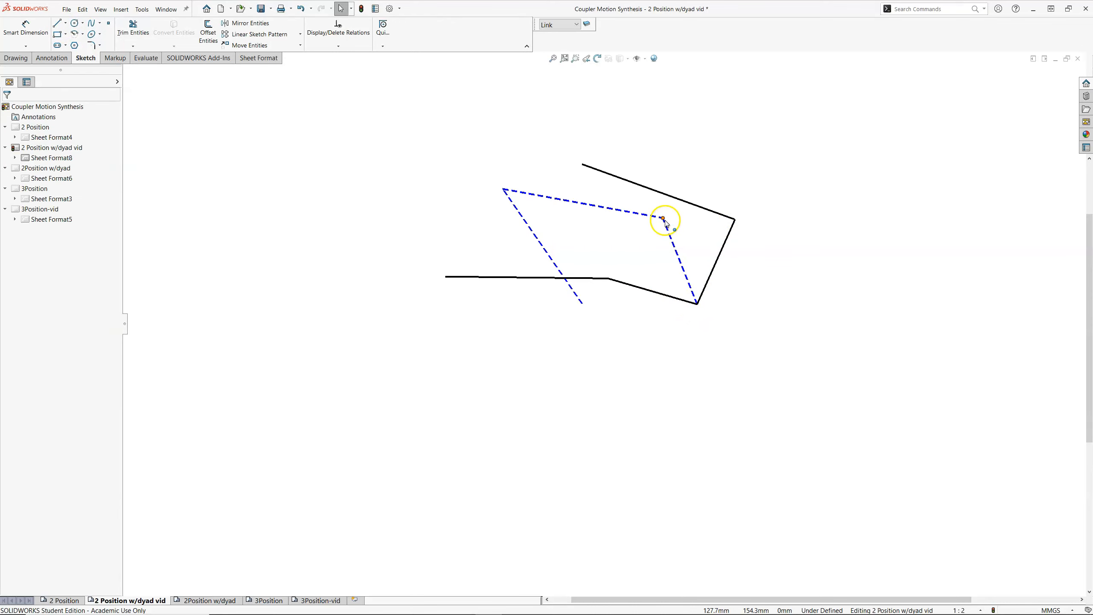
# Drag a dashed linkage joint to reshape the linkage into a new position
pyautogui.moveTo(664, 221); pyautogui.dragTo(609, 262)
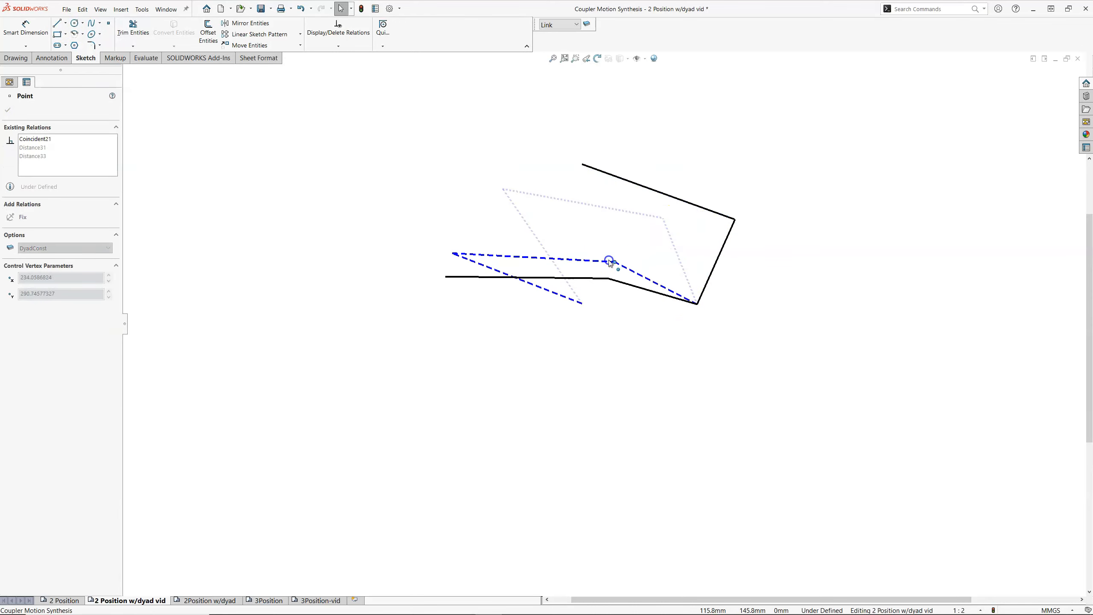
pyautogui.moveTo(609, 261); pyautogui.dragTo(630, 274)
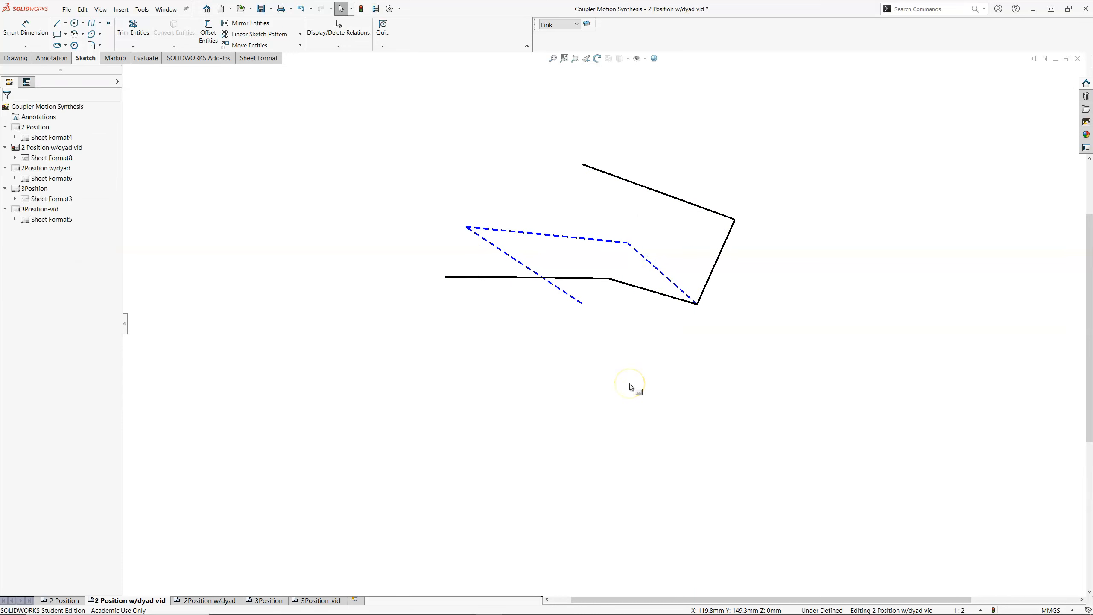
# Make DyadConst the current layer and recolour it yellow in Layer Properties
pyautogui.click(576, 25)
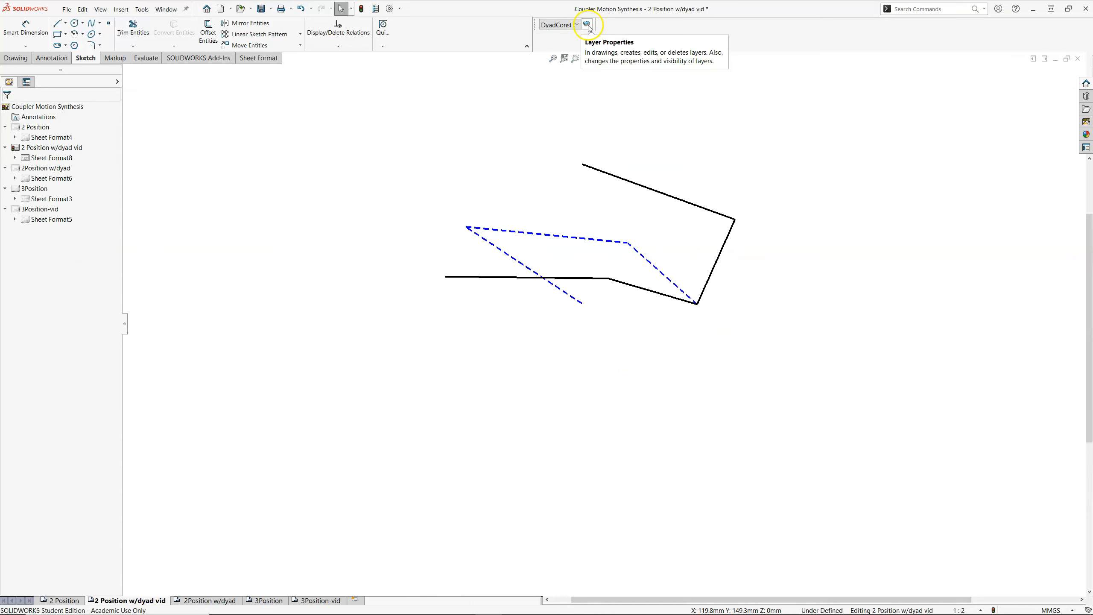
pyautogui.click(588, 25)
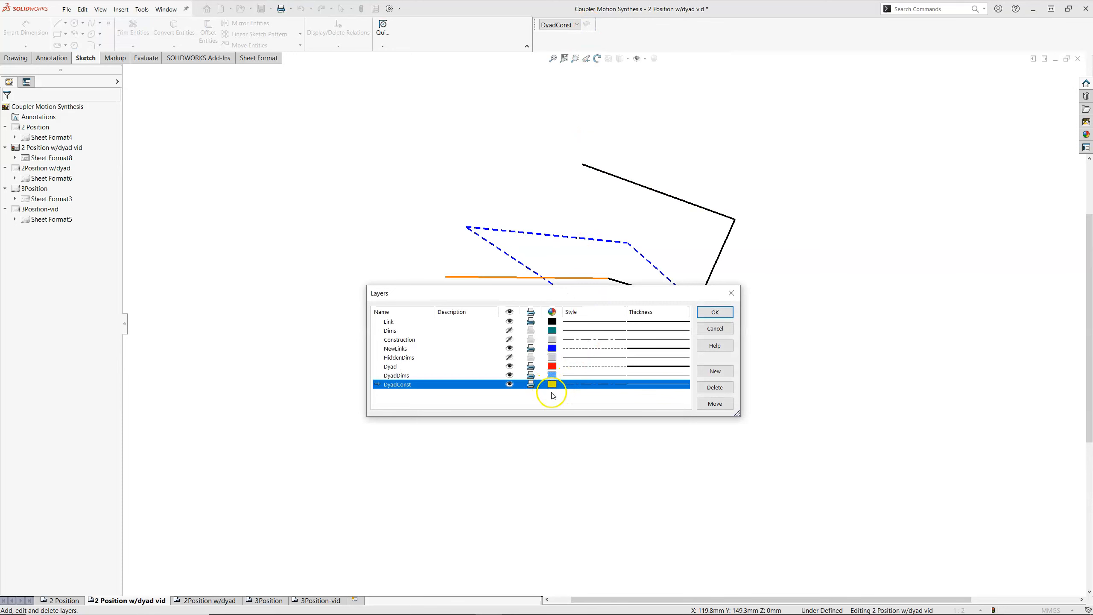
pyautogui.click(714, 312)
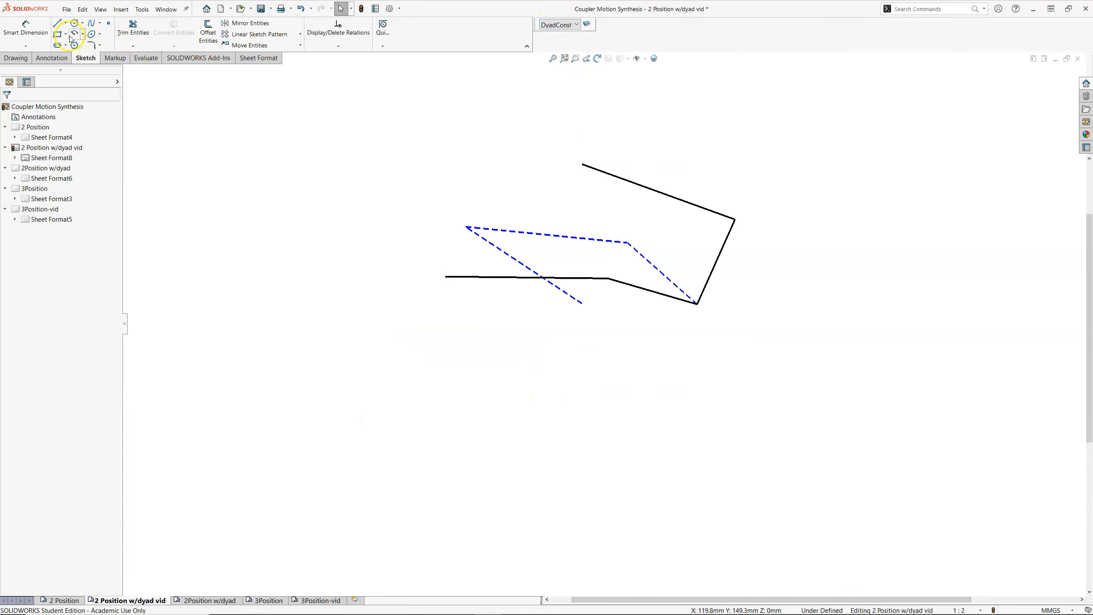
# Sketch a yellow chain-line circle centred on the lower right joint
pyautogui.click(74, 23)
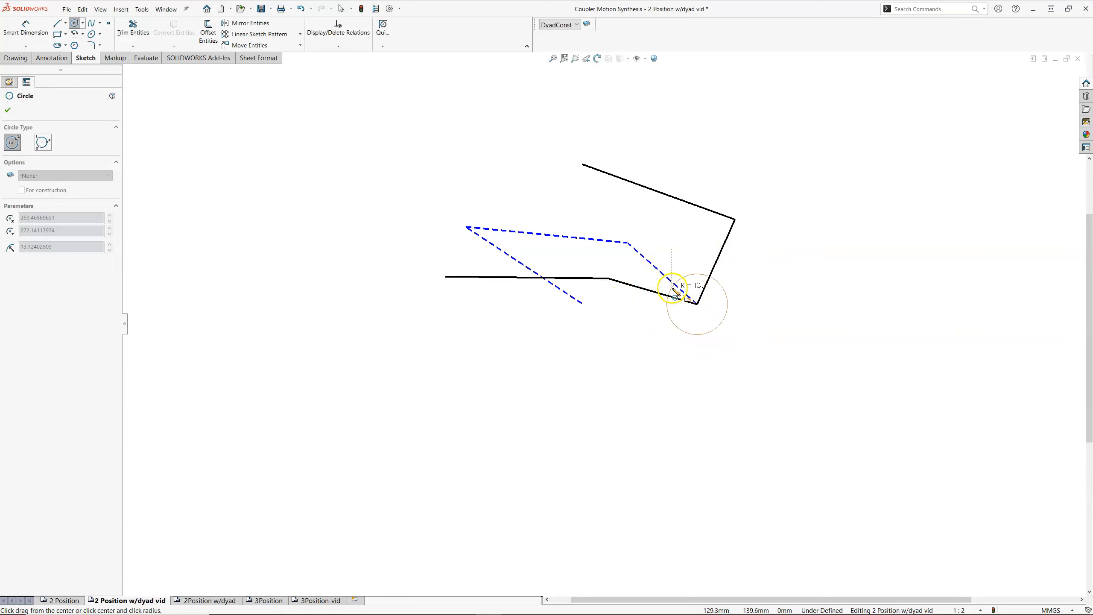
pyautogui.moveTo(673, 289); pyautogui.dragTo(654, 296)
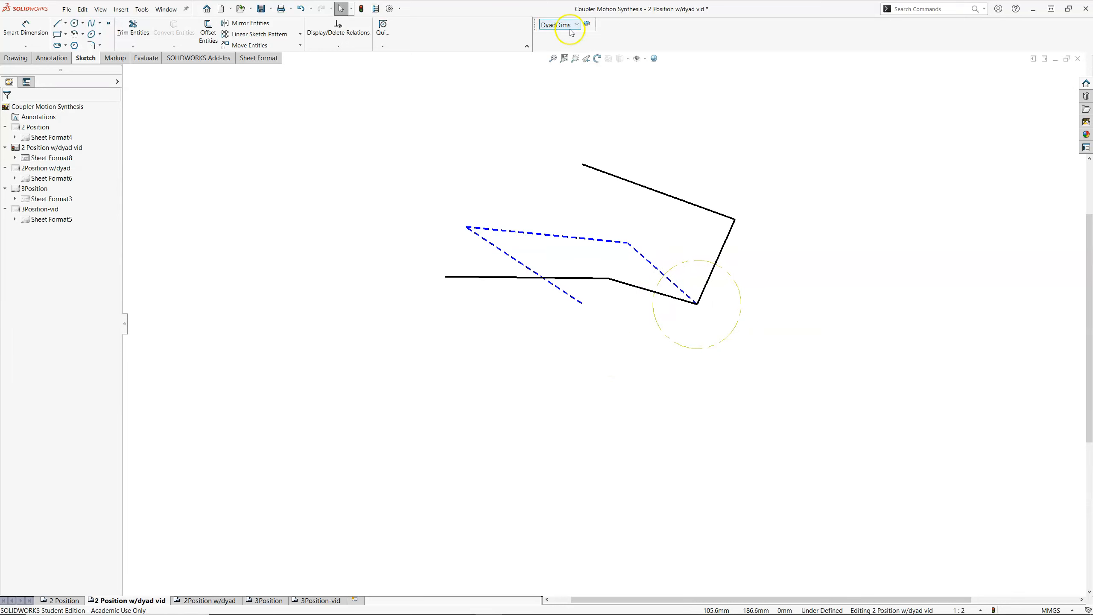
pyautogui.moveTo(25, 28)
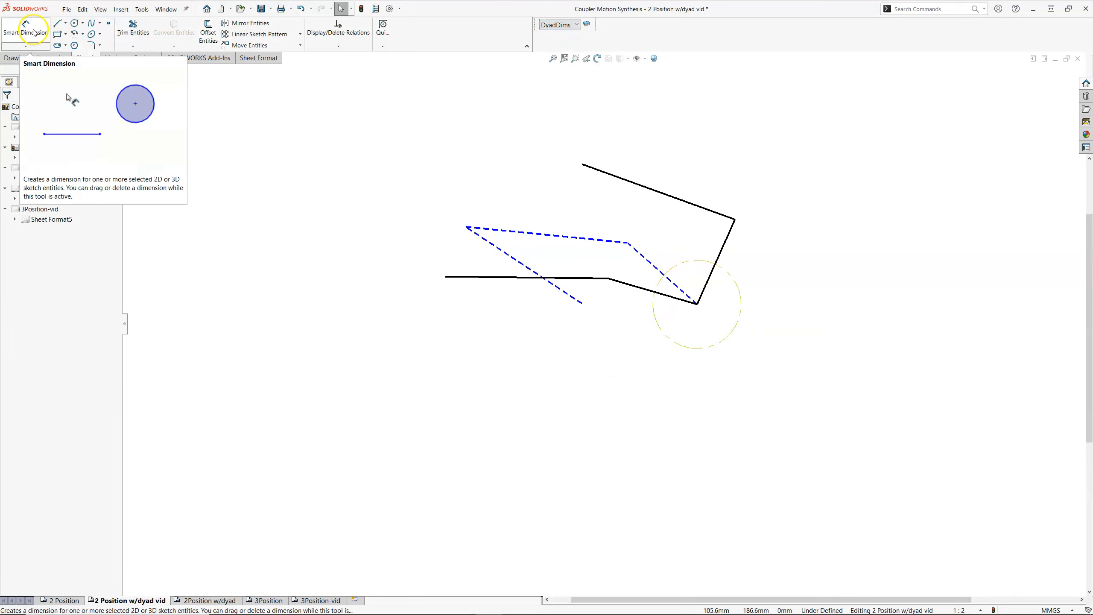
# Smart Dimension the yellow circle to a diameter of 40
pyautogui.click(26, 32)
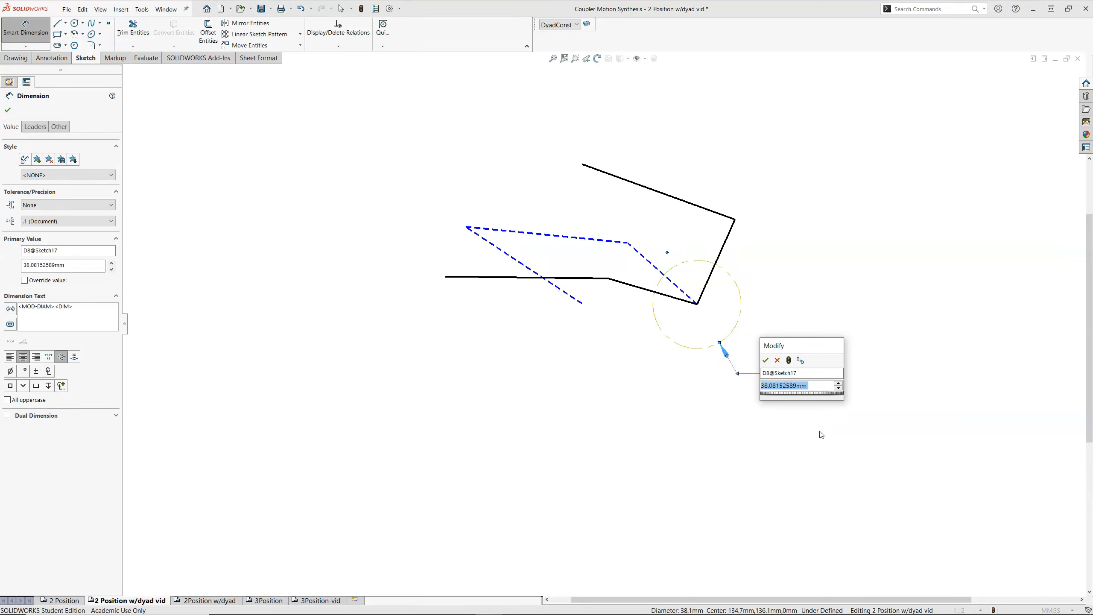
pyautogui.write('40')
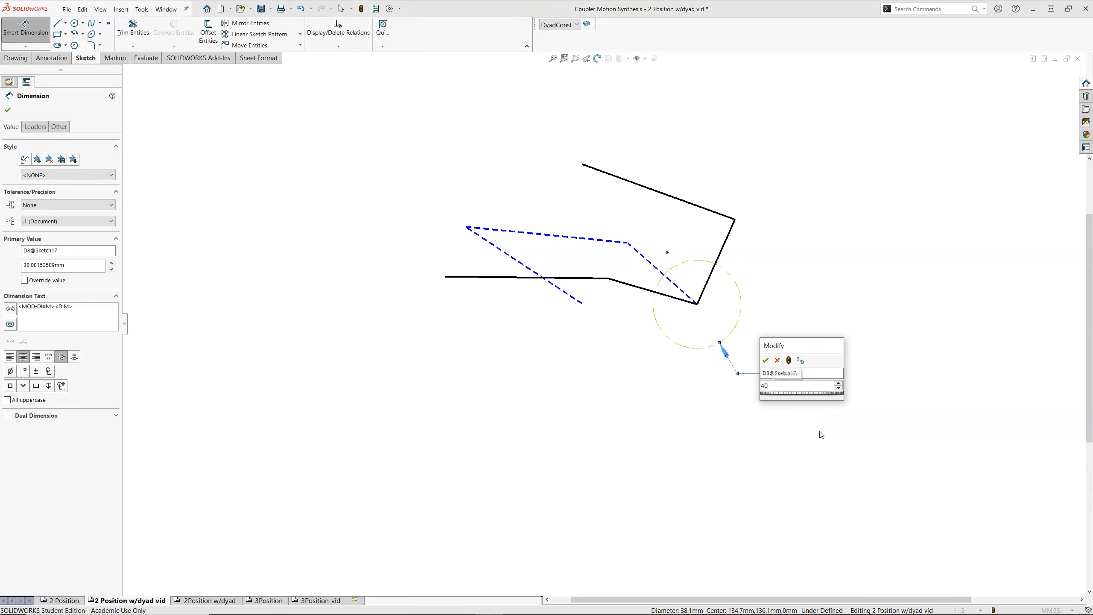
pyautogui.click(765, 360)
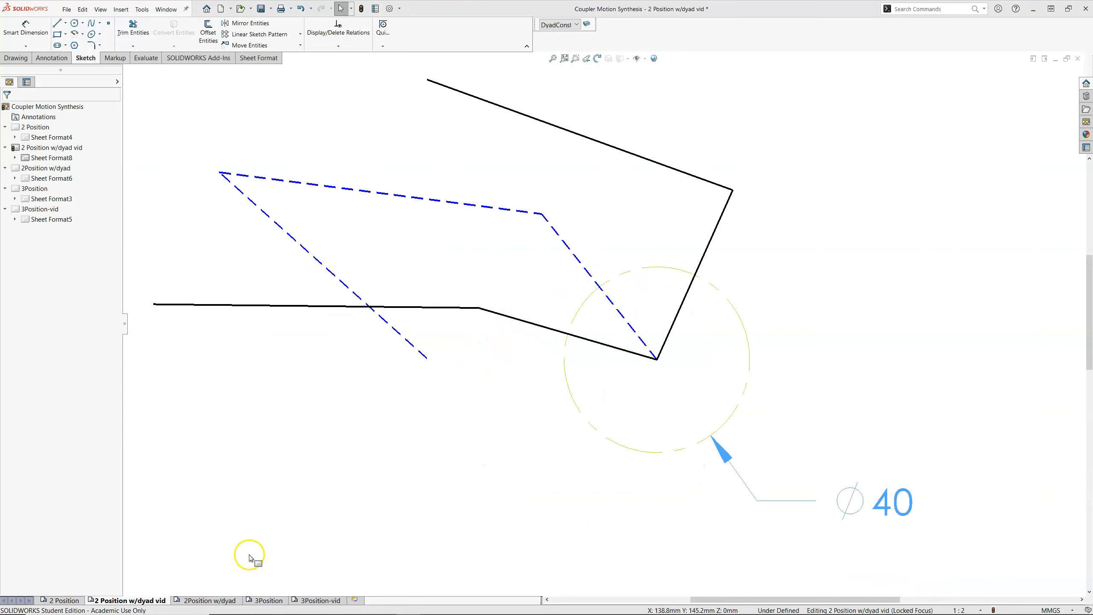
# Place a point on the lower link crossing and constrain it to the circle–link intersection
pyautogui.click(585, 341)
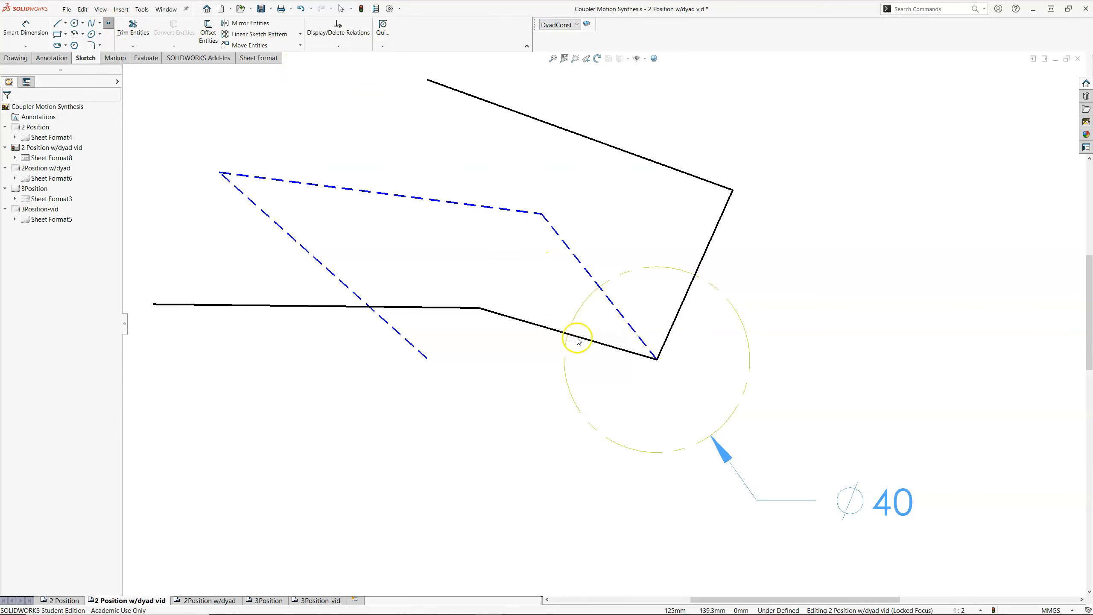
pyautogui.click(576, 339)
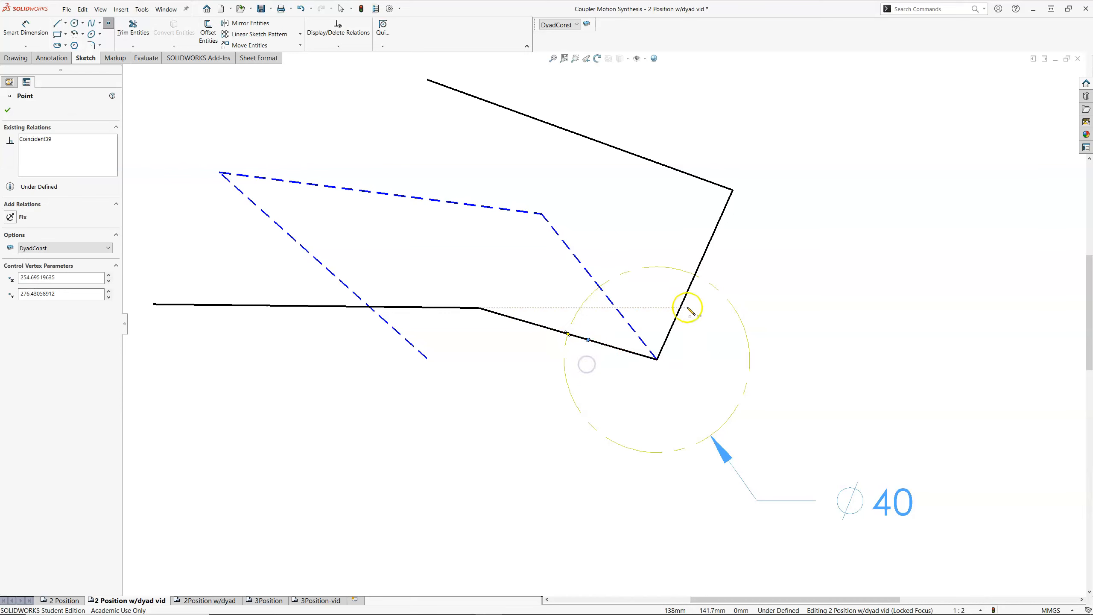
pyautogui.moveTo(690, 306); pyautogui.dragTo(621, 313)
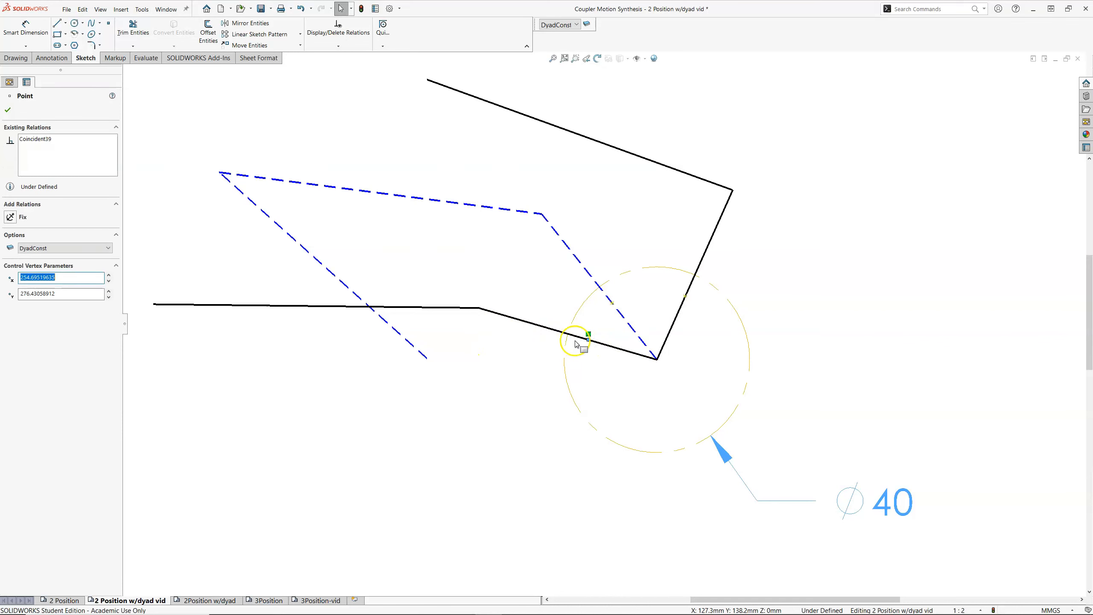
pyautogui.click(588, 336)
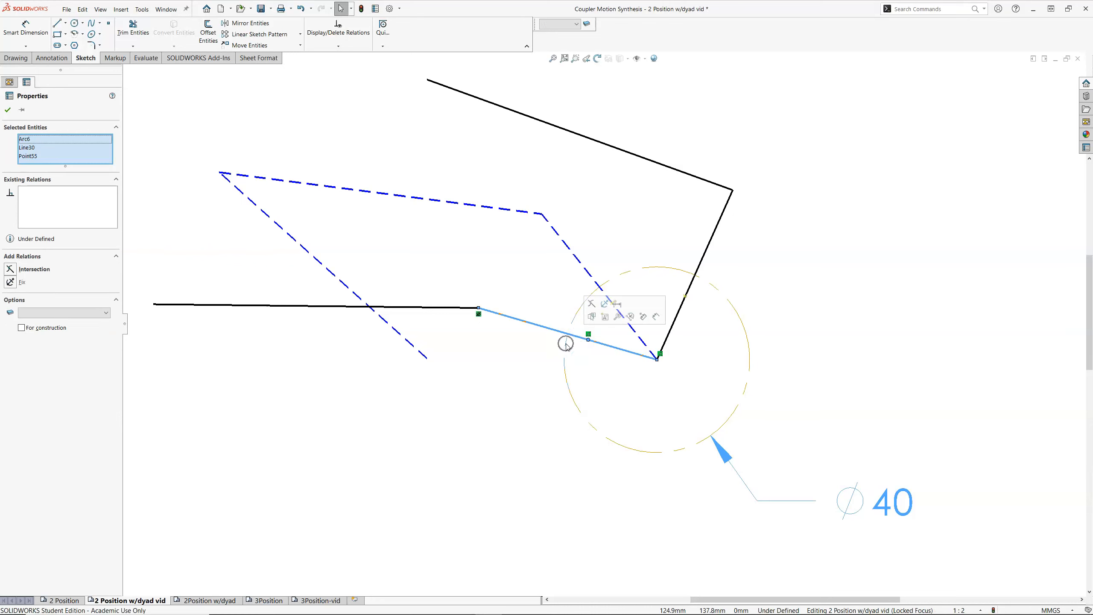
pyautogui.click(34, 269)
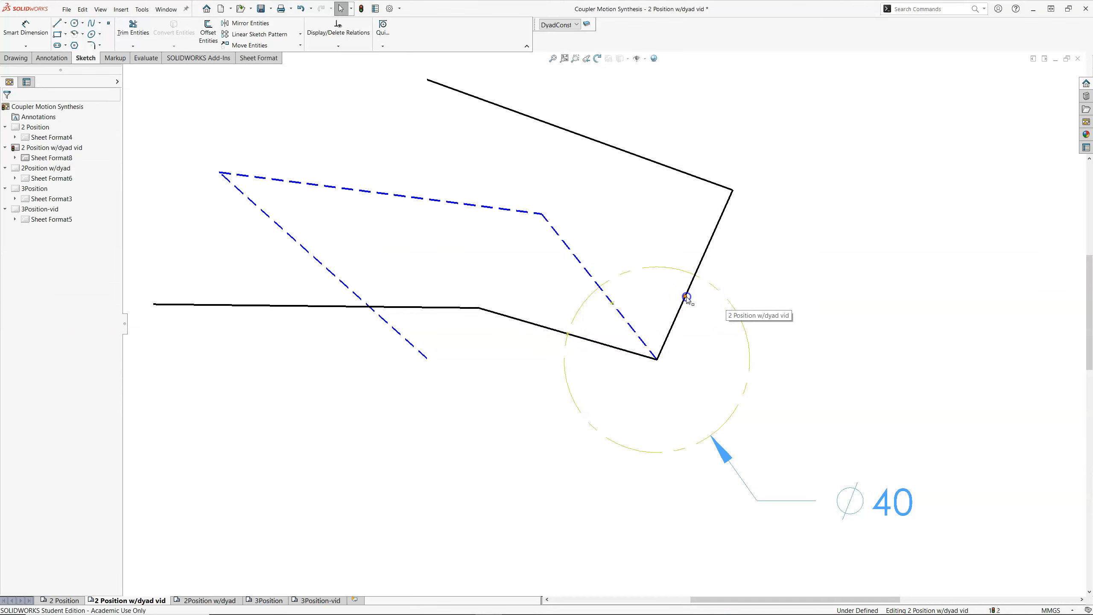
# Add points at the right link and dashed link crossings and constrain the dashed-link point to its intersection
pyautogui.click(685, 297)
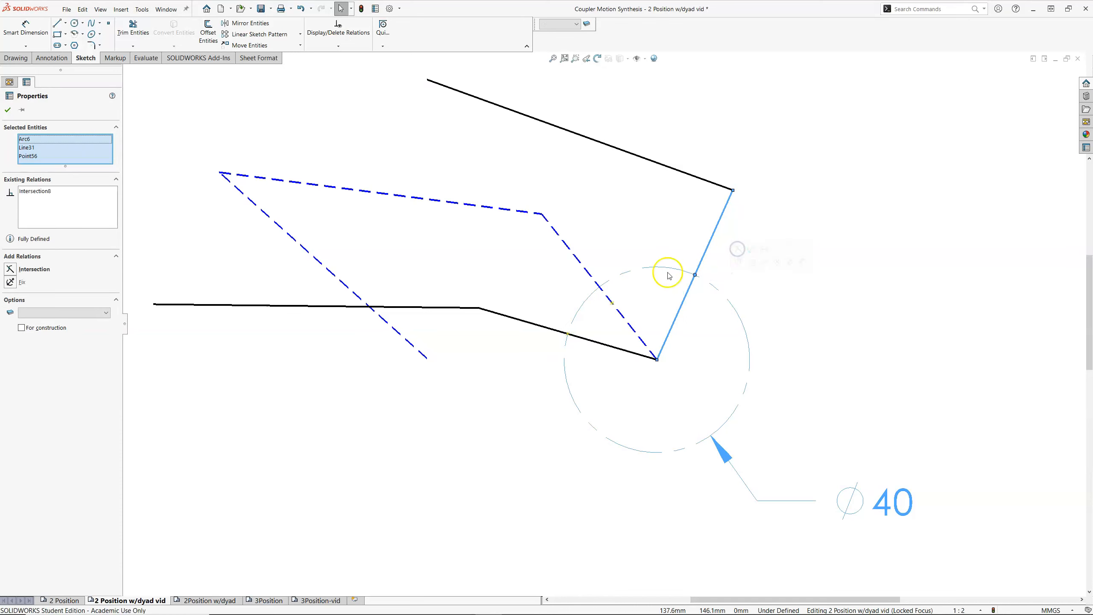
pyautogui.click(613, 303)
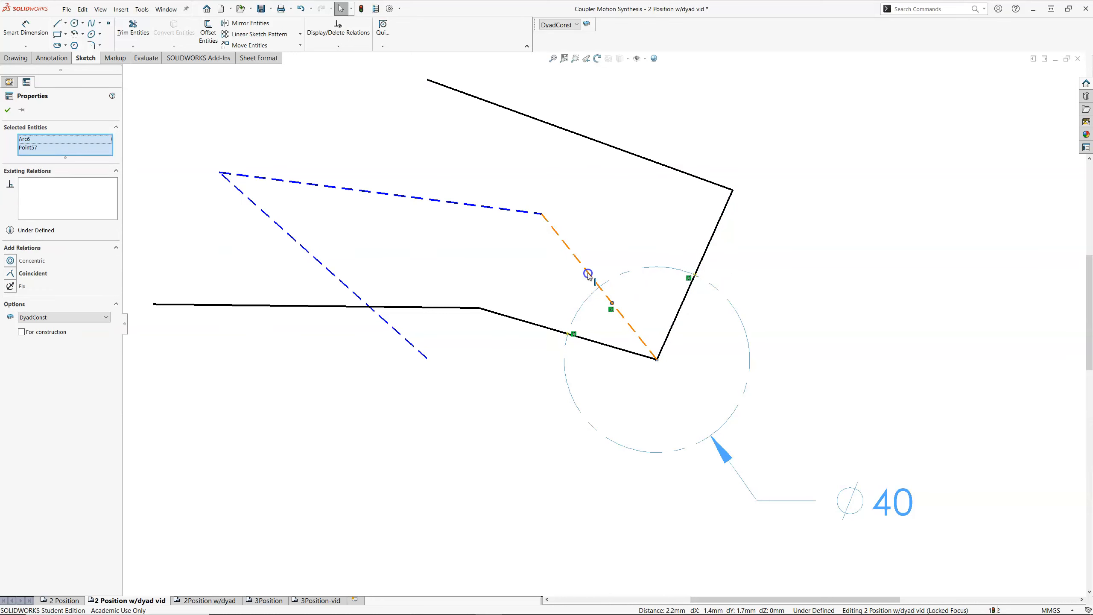
pyautogui.click(587, 305)
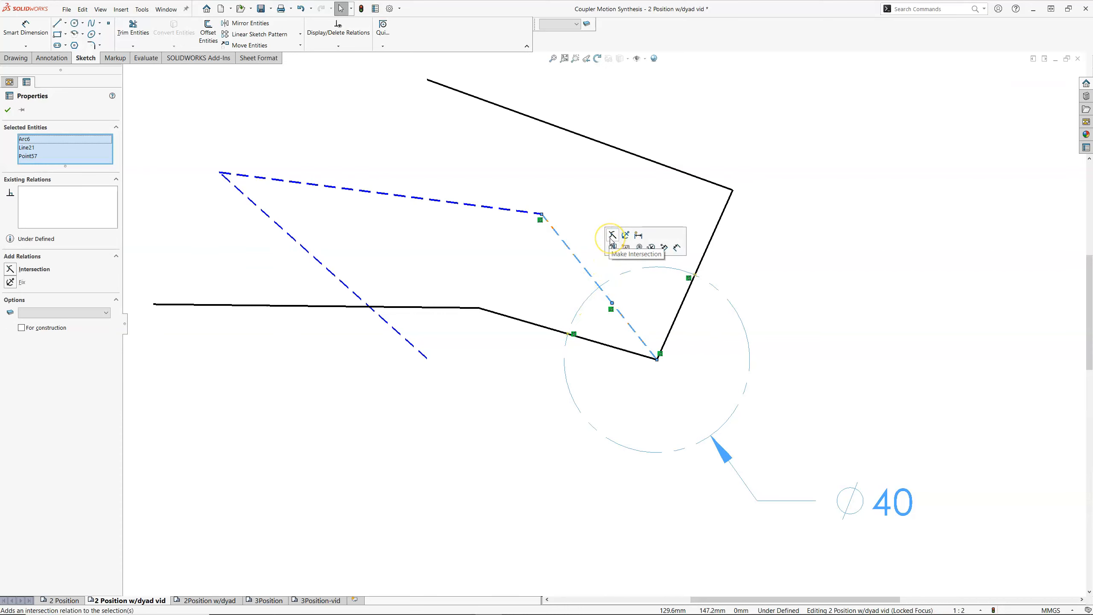
pyautogui.click(612, 235)
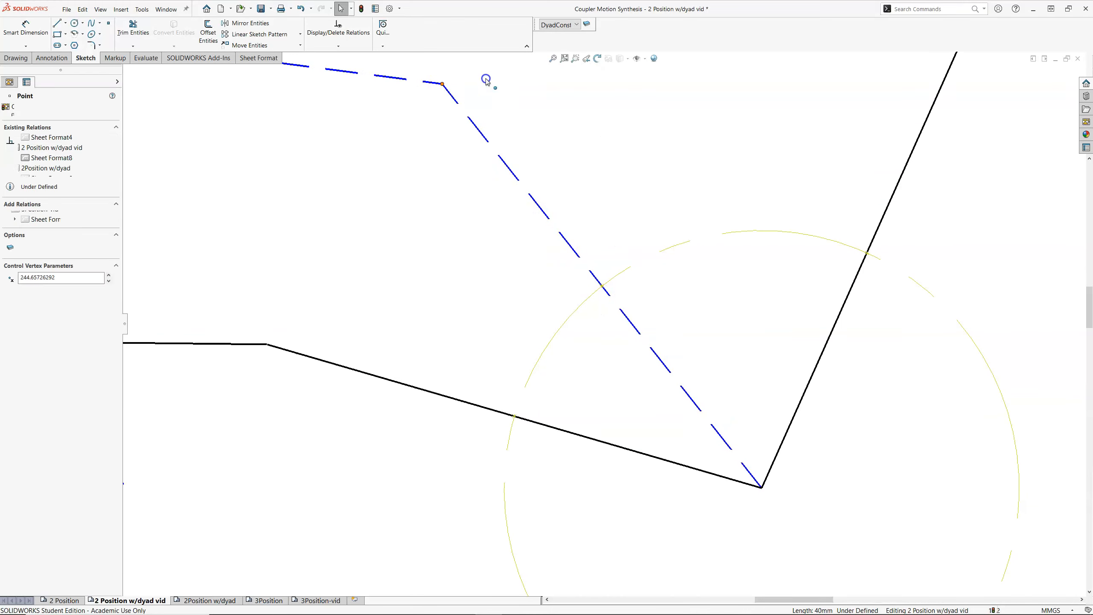
pyautogui.click(624, 271)
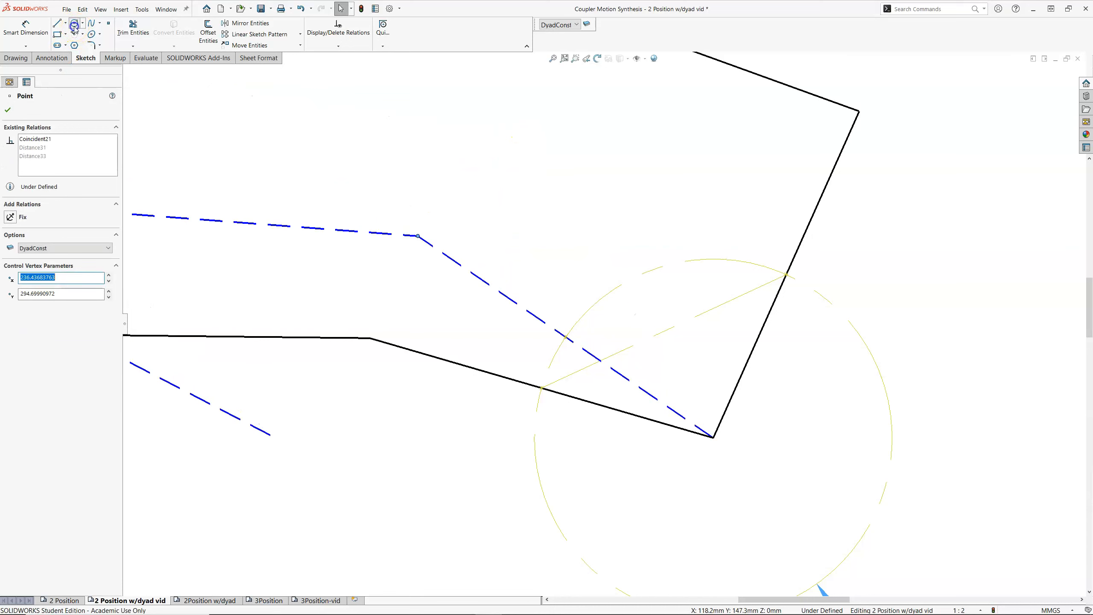
# Sketch a second yellow construction circle through the lower joint overlapping the 40 circle
pyautogui.click(74, 23)
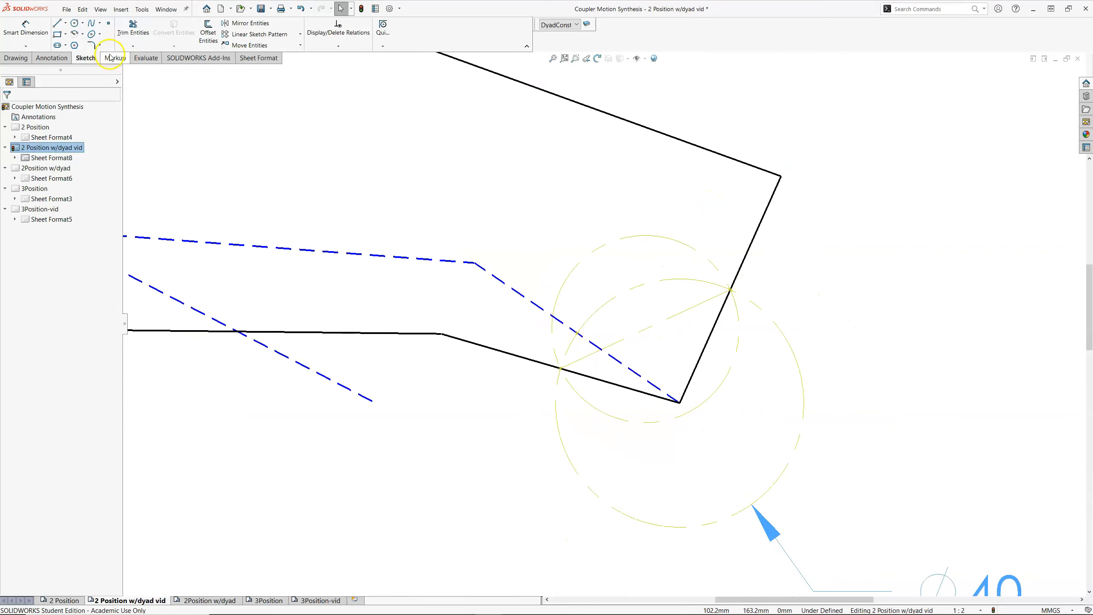
pyautogui.moveTo(59, 23)
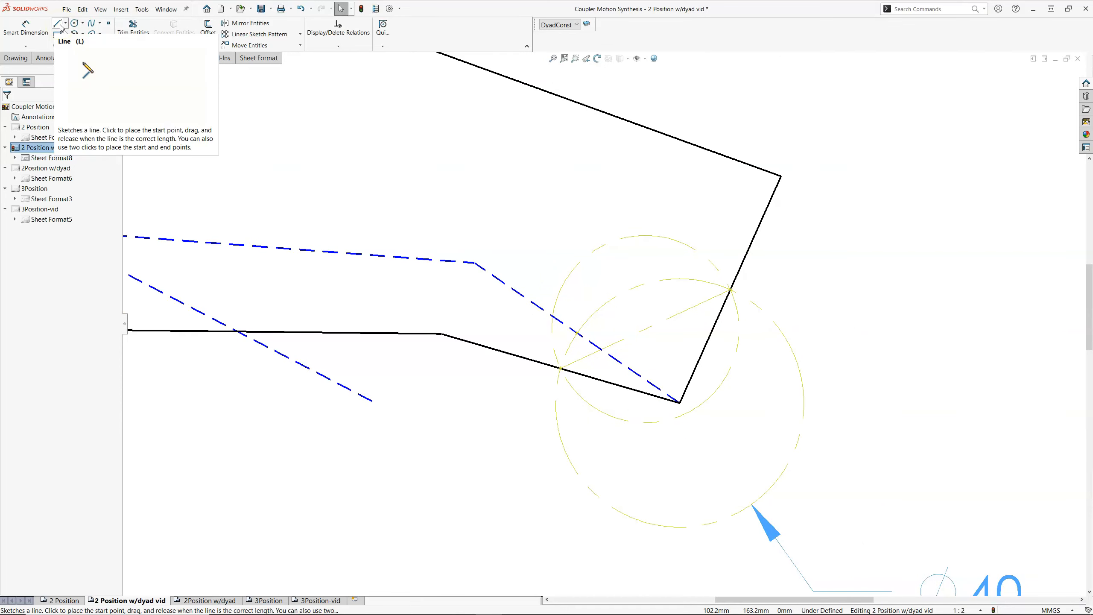
# Draw a long construction line out to the upper right and a small construction circle at its end
pyautogui.click(59, 23)
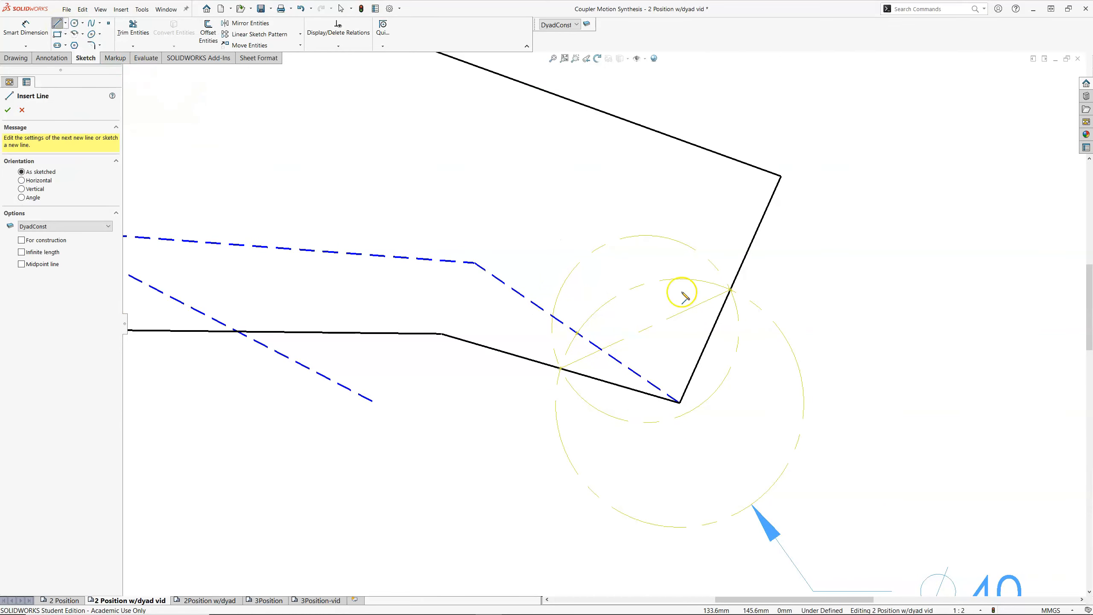
pyautogui.moveTo(732, 291)
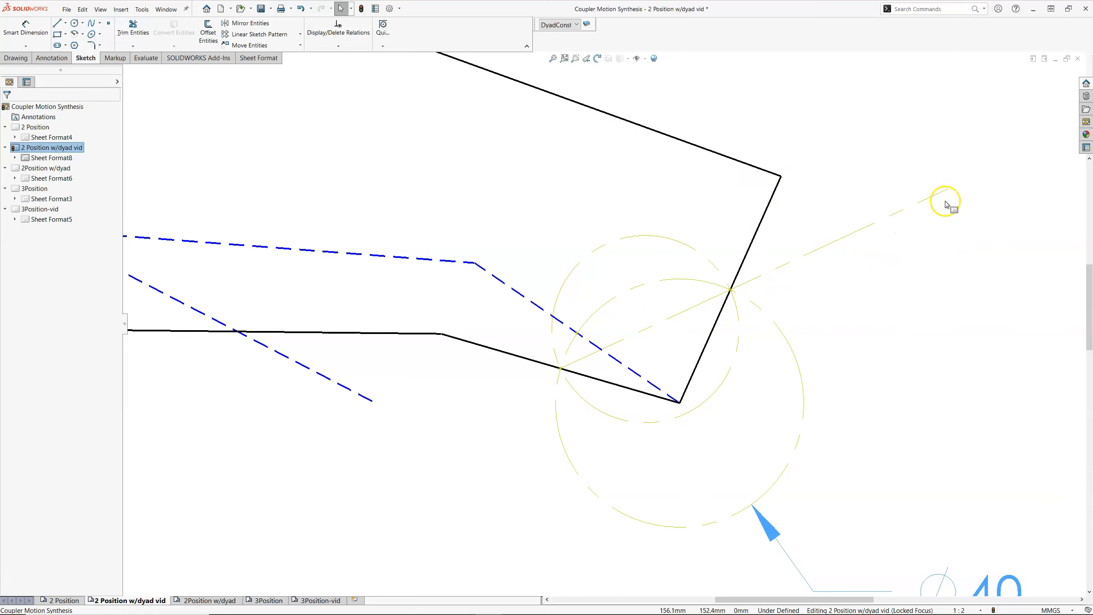
pyautogui.click(945, 202)
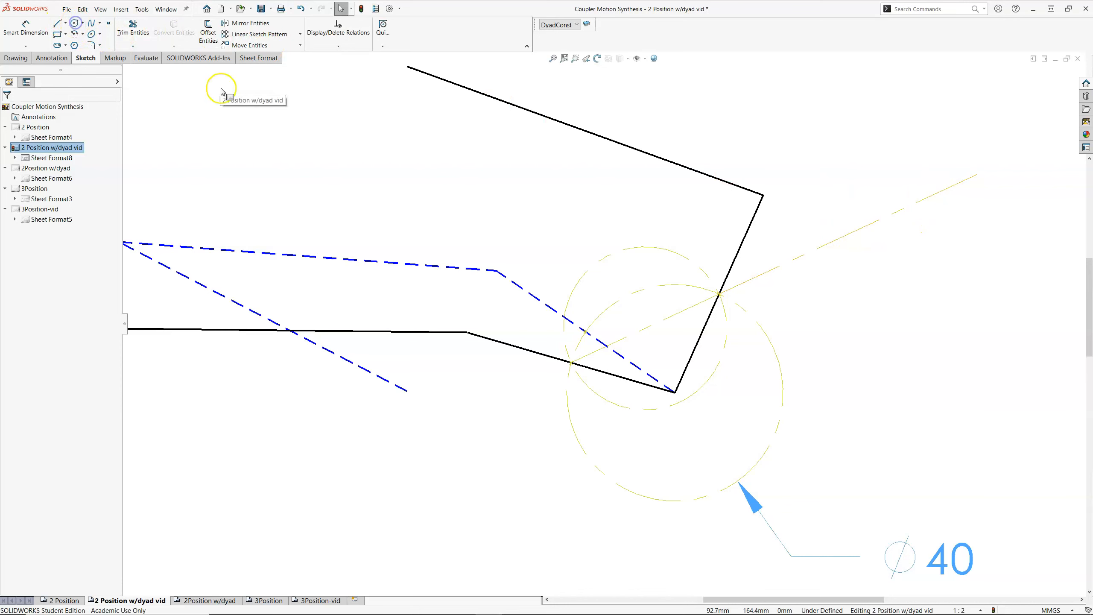
pyautogui.click(74, 22)
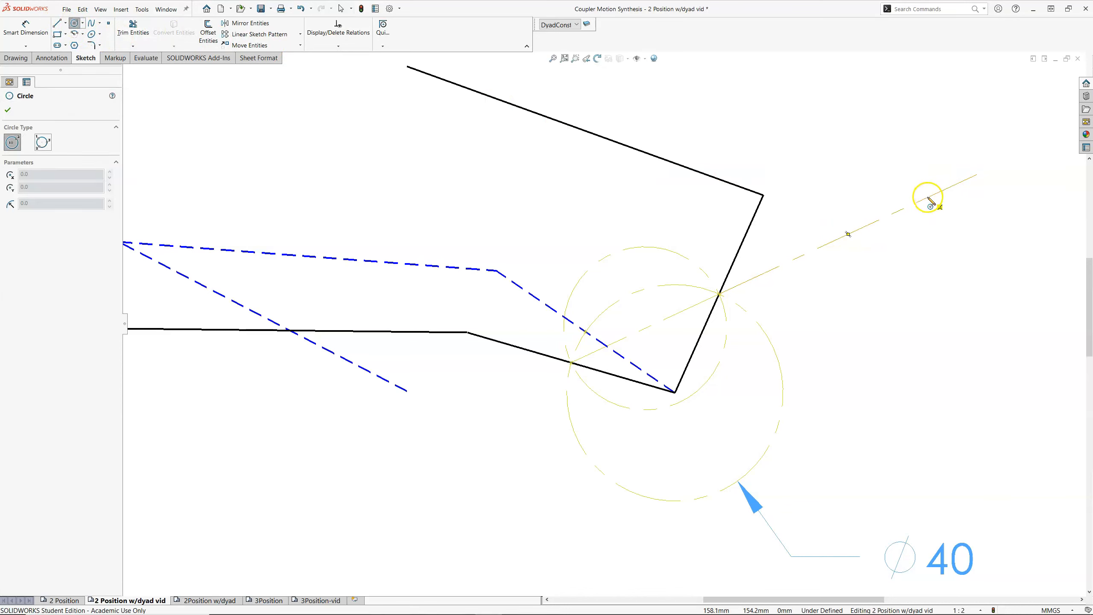
pyautogui.click(928, 197)
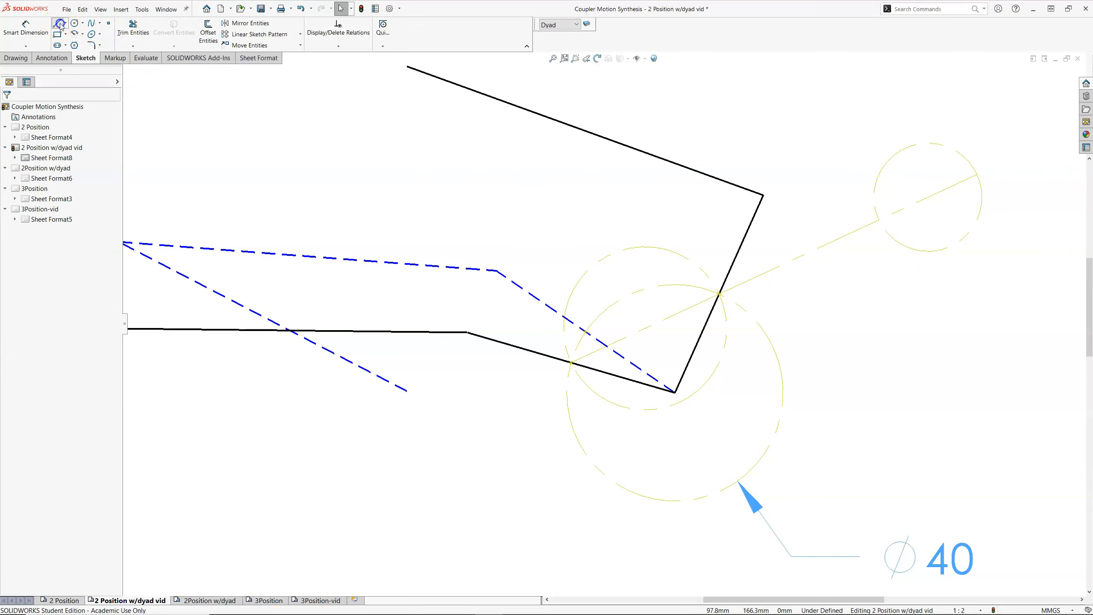
# Sketch the red crank and coupler lines, dimensioning the coupler to 50 with the crank at 15.1
pyautogui.click(58, 23)
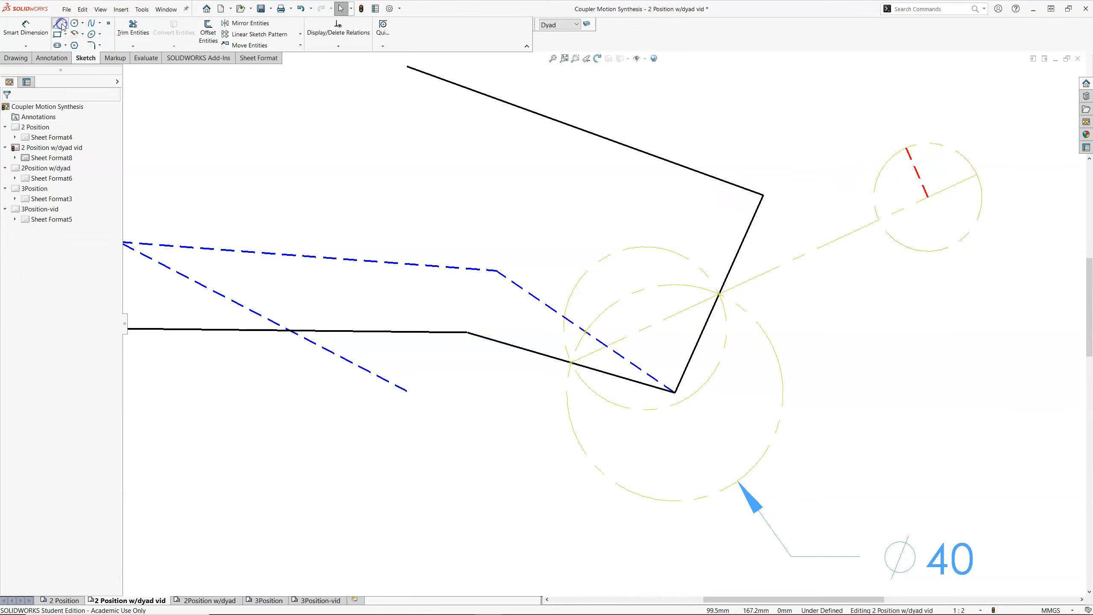
pyautogui.click(58, 23)
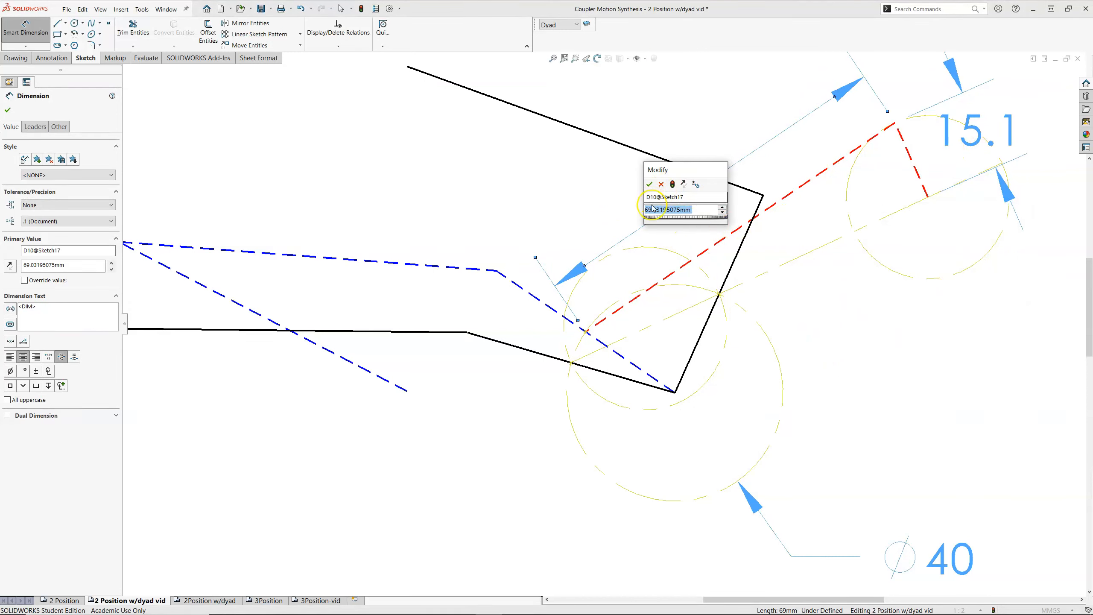
pyautogui.write('50')
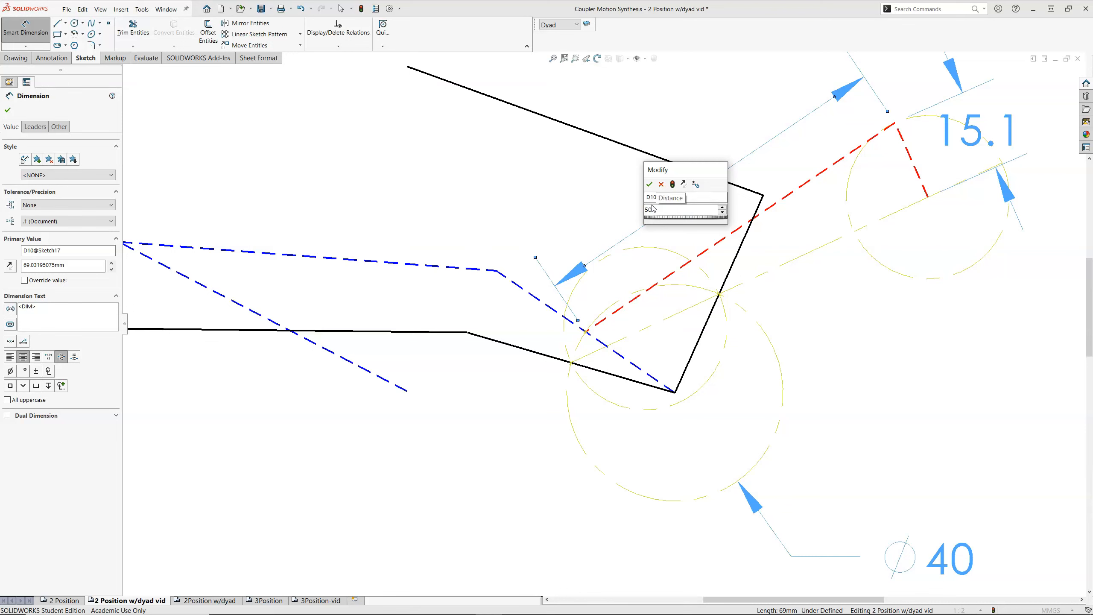
pyautogui.click(649, 185)
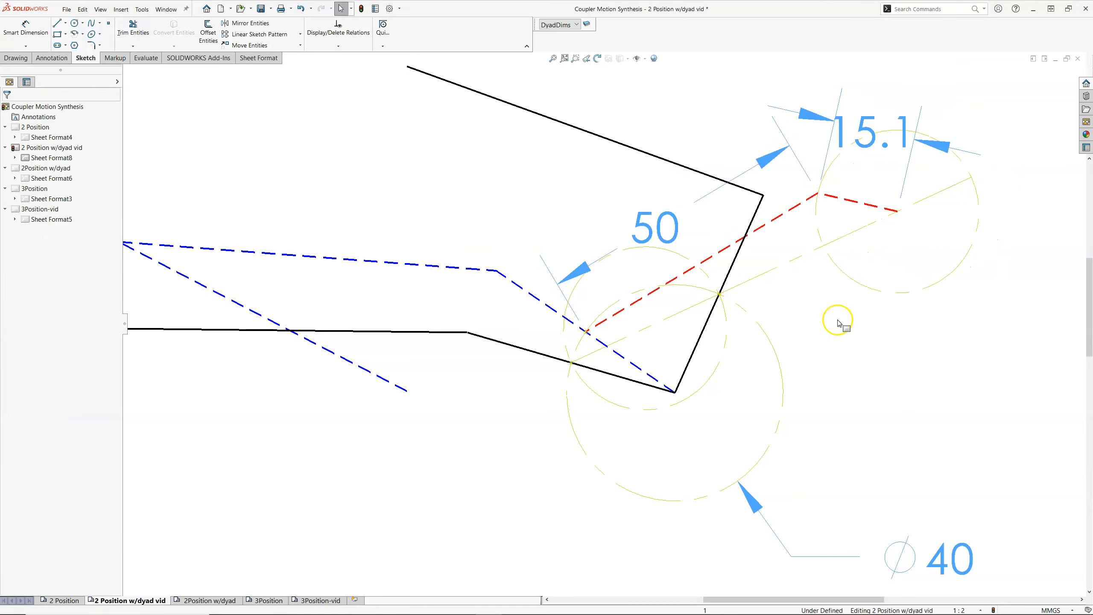
pyautogui.moveTo(793, 264)
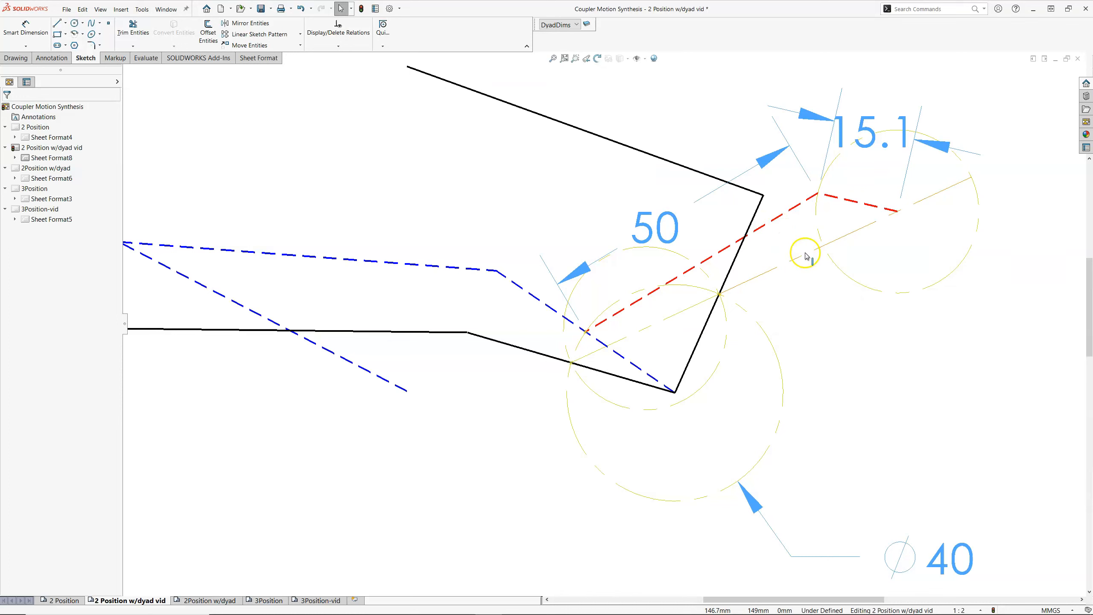
# Add the 51.7 ground distance as a driven dimension and the 20 dimension to the dyad
pyautogui.click(805, 256)
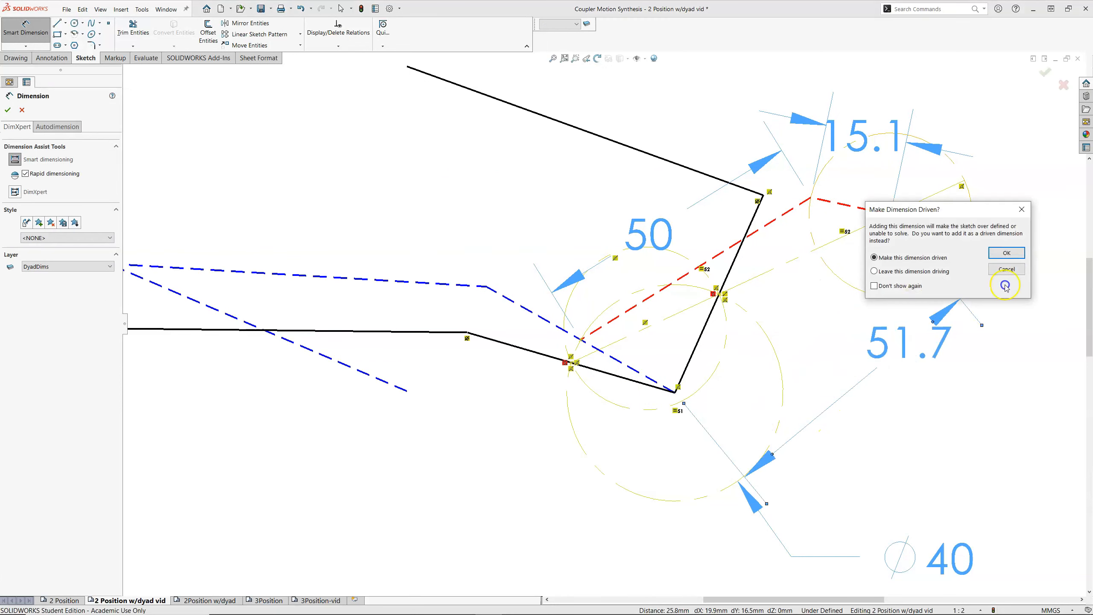
pyautogui.click(1006, 253)
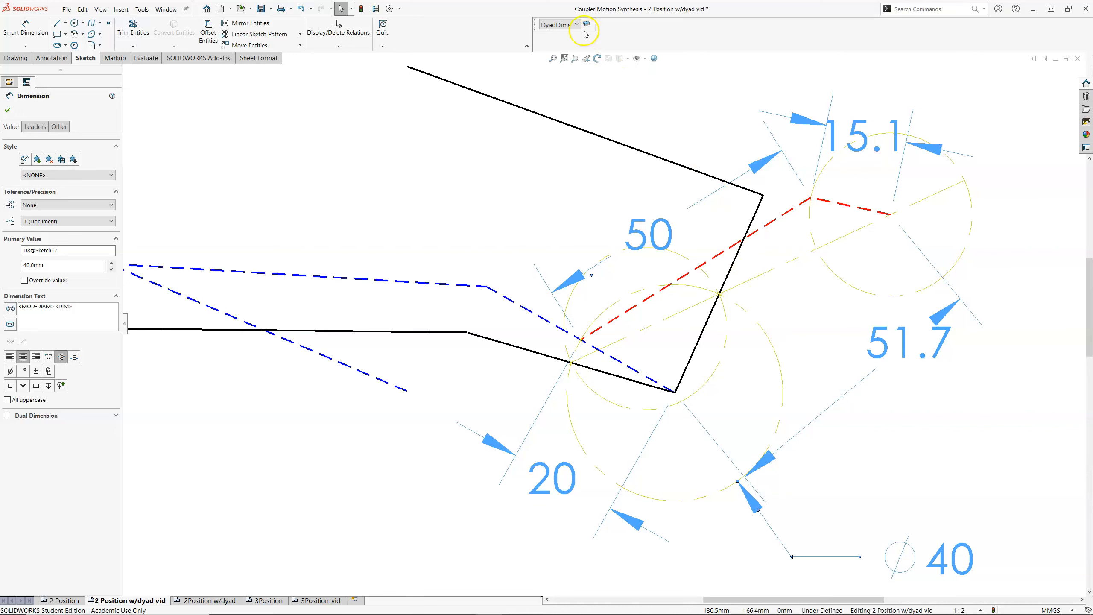
pyautogui.click(578, 25)
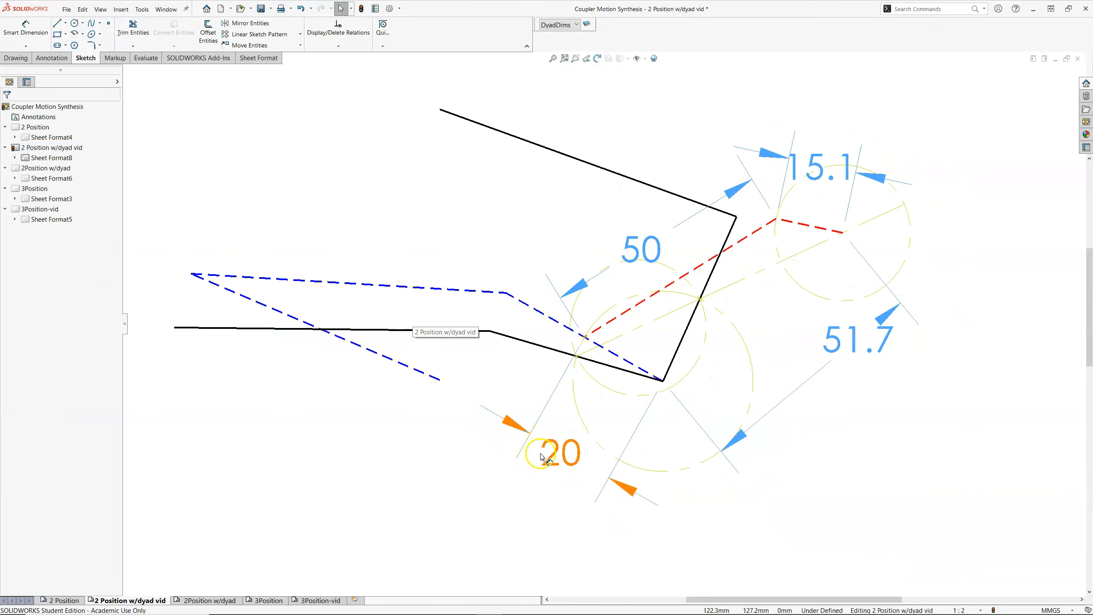
# Turn off visibility of the DyadConst layer in Layer Properties to hide the yellow construction geometry
pyautogui.click(586, 22)
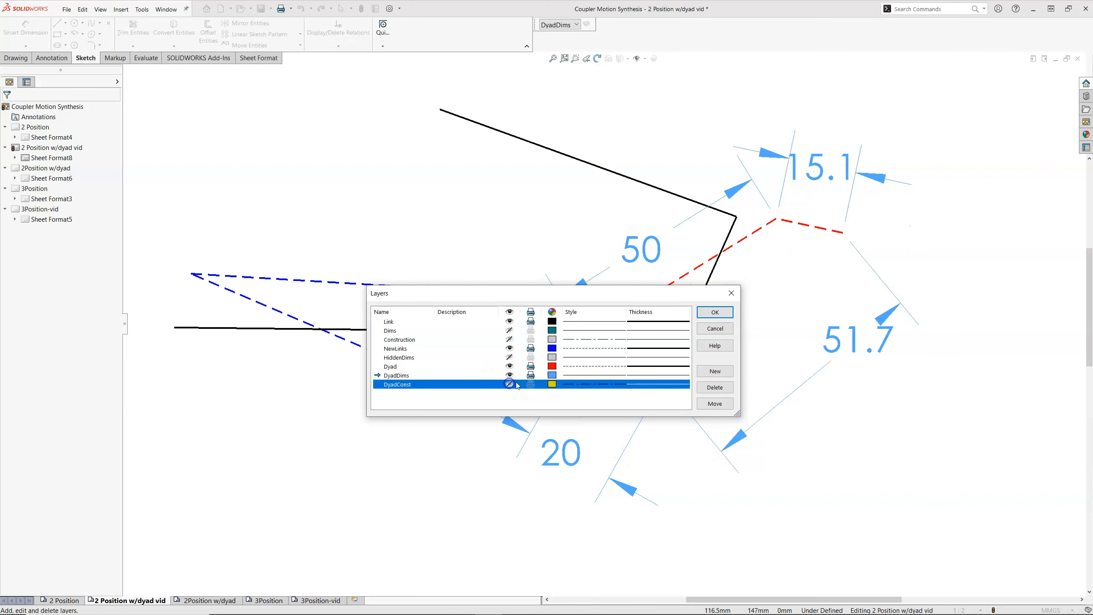
pyautogui.click(714, 312)
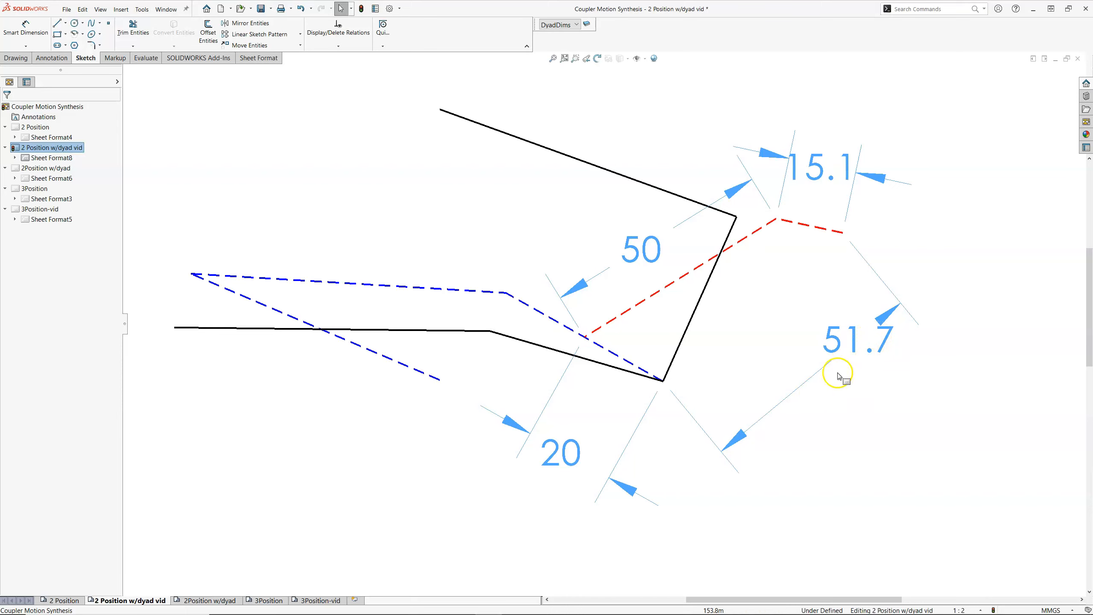
pyautogui.moveTo(868, 351)
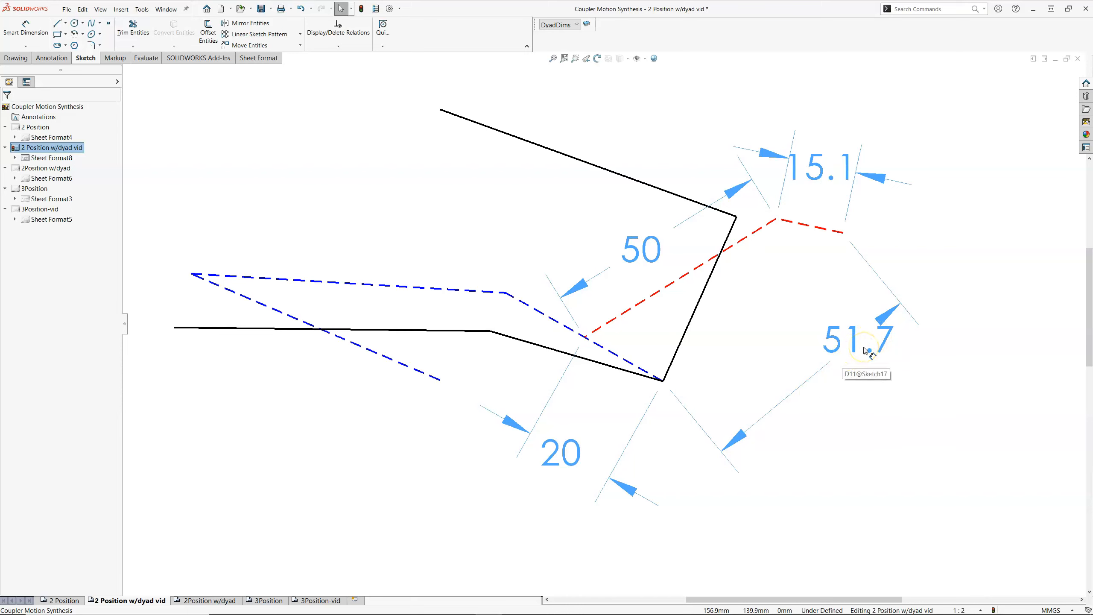
pyautogui.moveTo(826, 366)
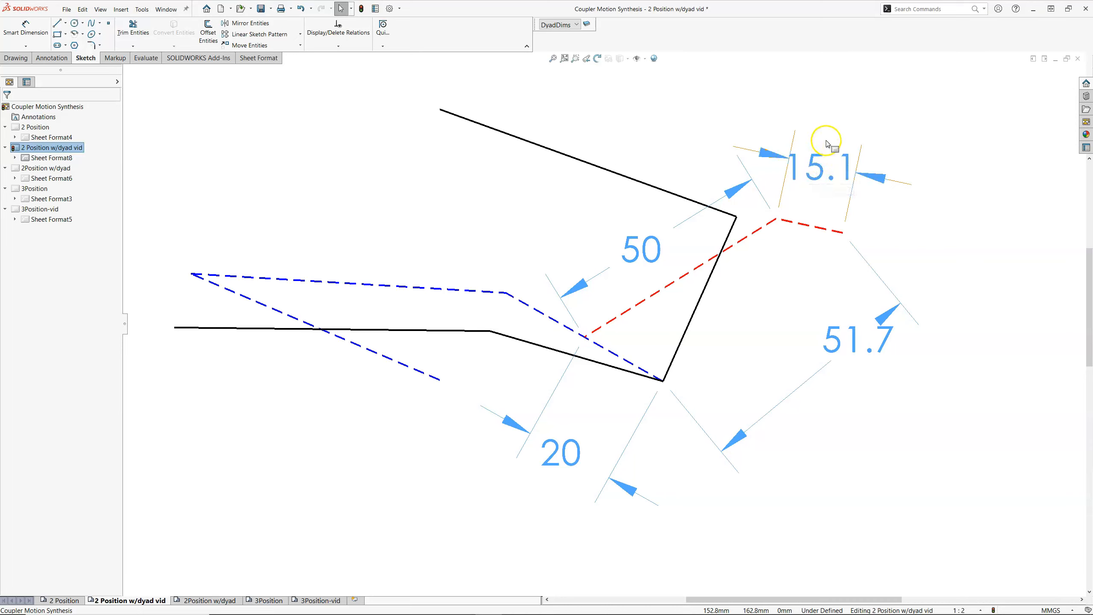
pyautogui.moveTo(822, 145)
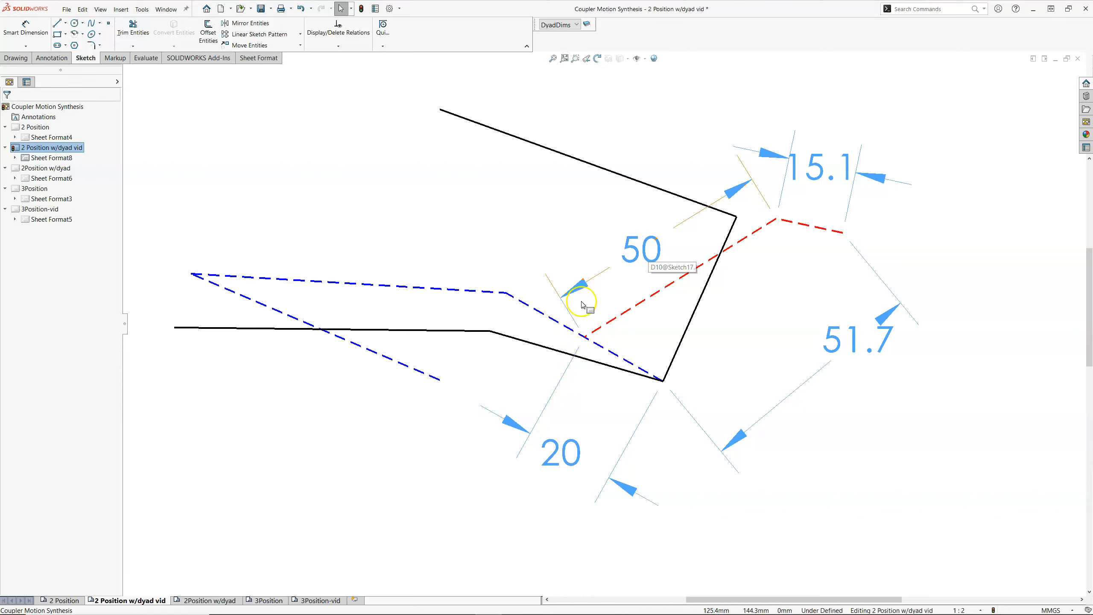
pyautogui.moveTo(776, 297)
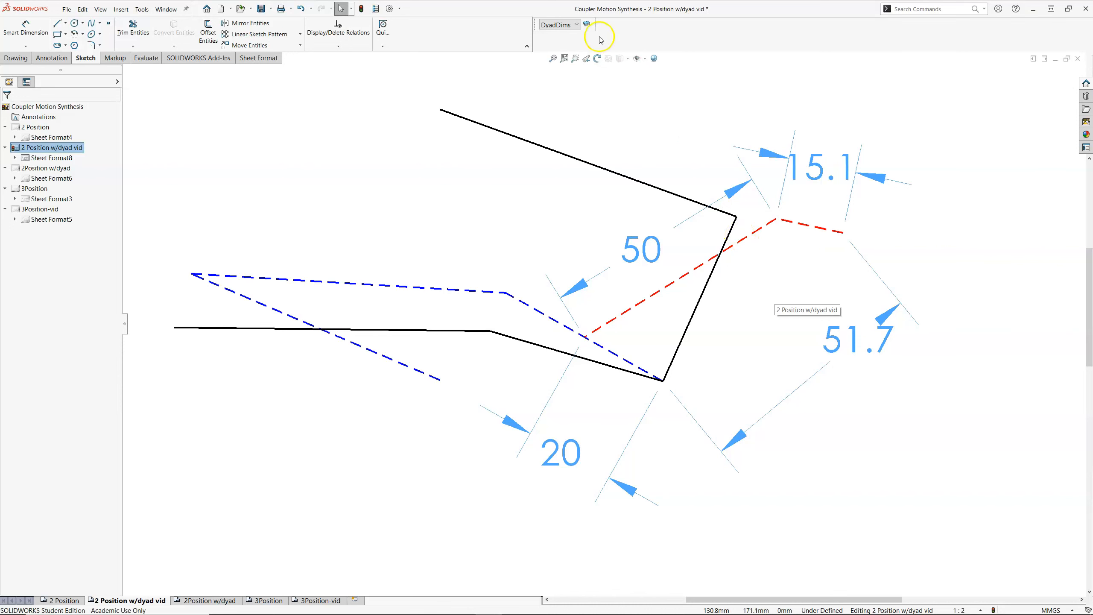
# Hide the DyadDims layer and drag the crank joint through several positions to test the linkage motion
pyautogui.click(586, 25)
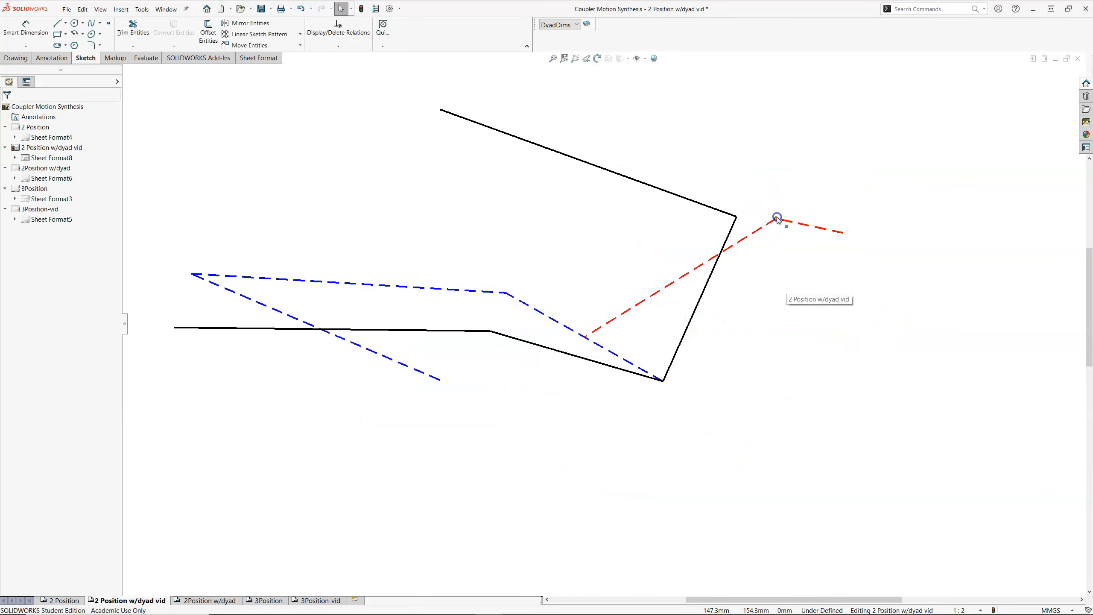
pyautogui.moveTo(777, 218); pyautogui.dragTo(870, 230)
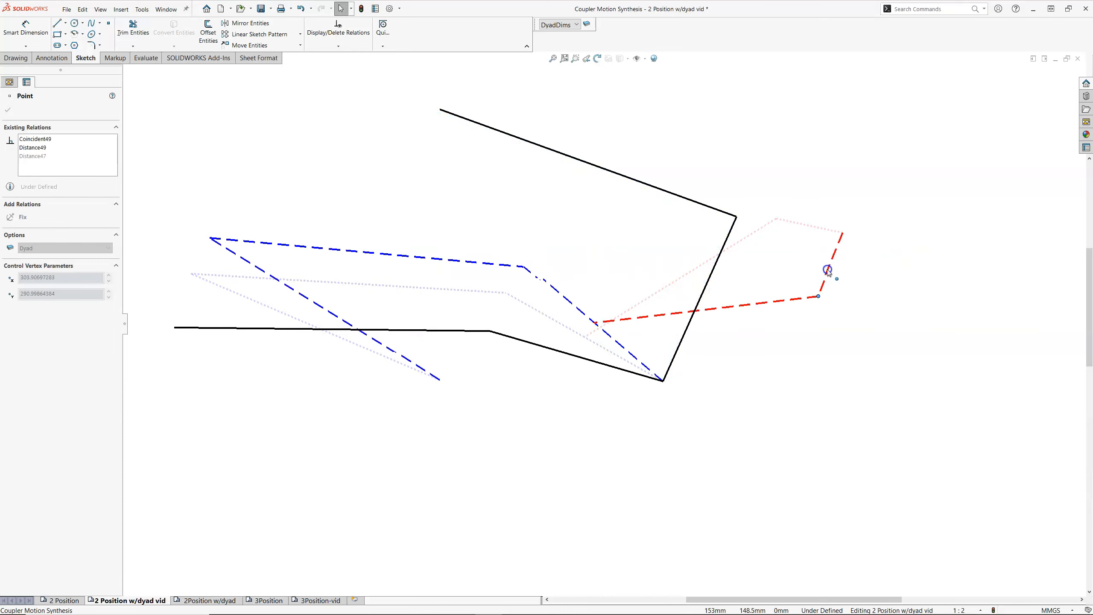
pyautogui.moveTo(826, 270); pyautogui.dragTo(802, 242)
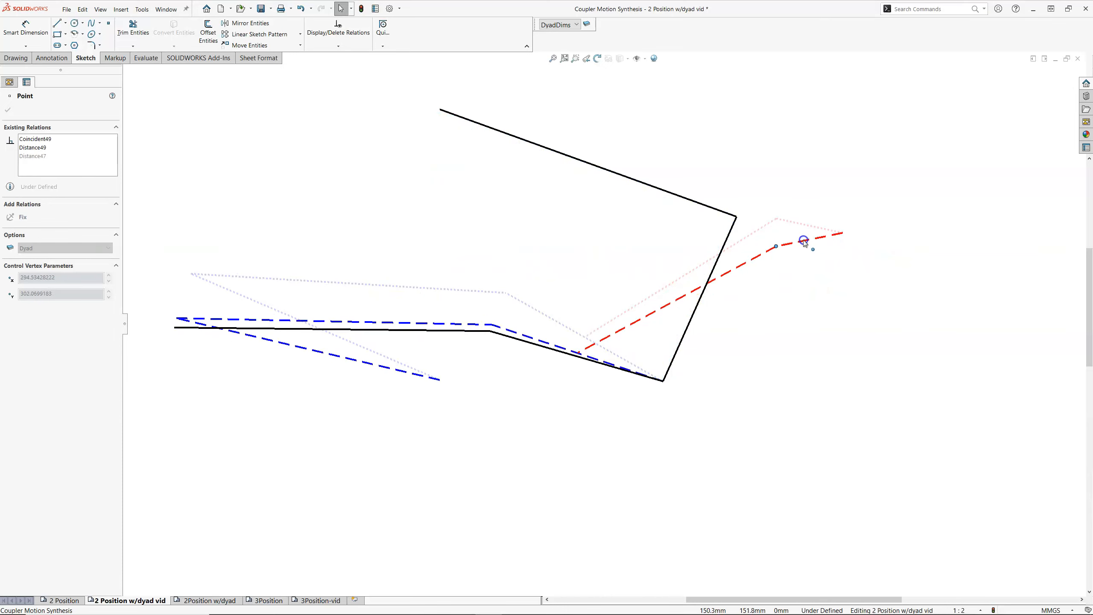
pyautogui.moveTo(801, 241); pyautogui.dragTo(859, 264)
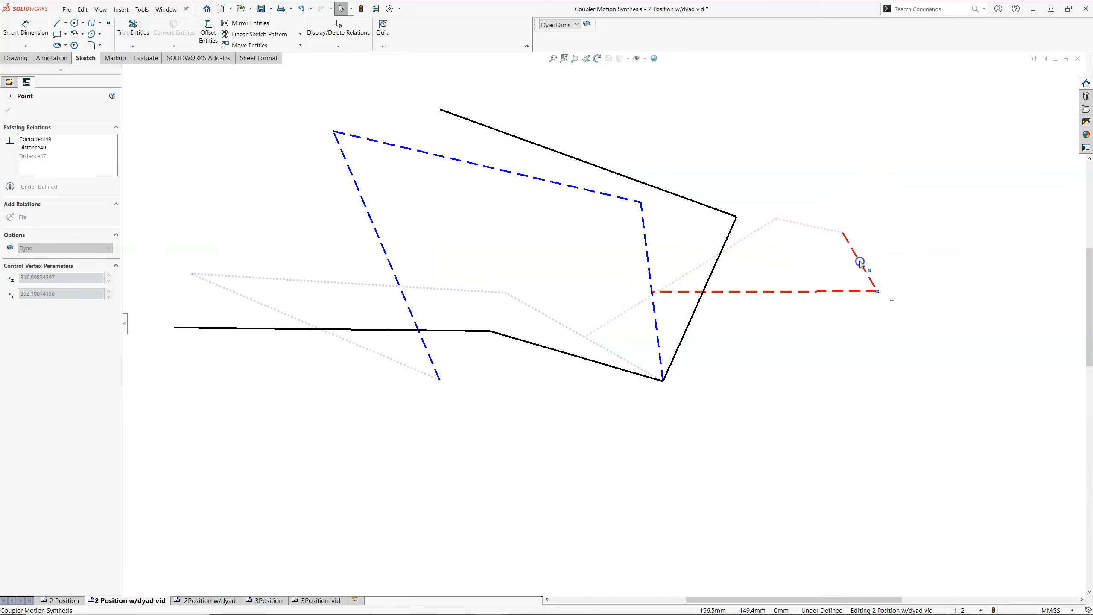
pyautogui.moveTo(861, 263); pyautogui.dragTo(821, 219)
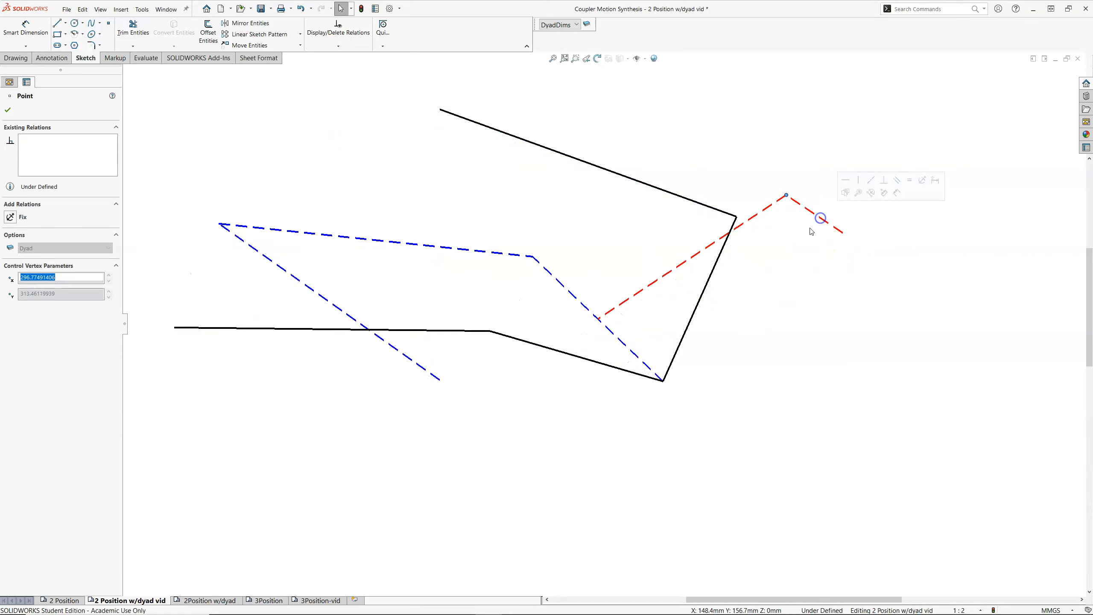